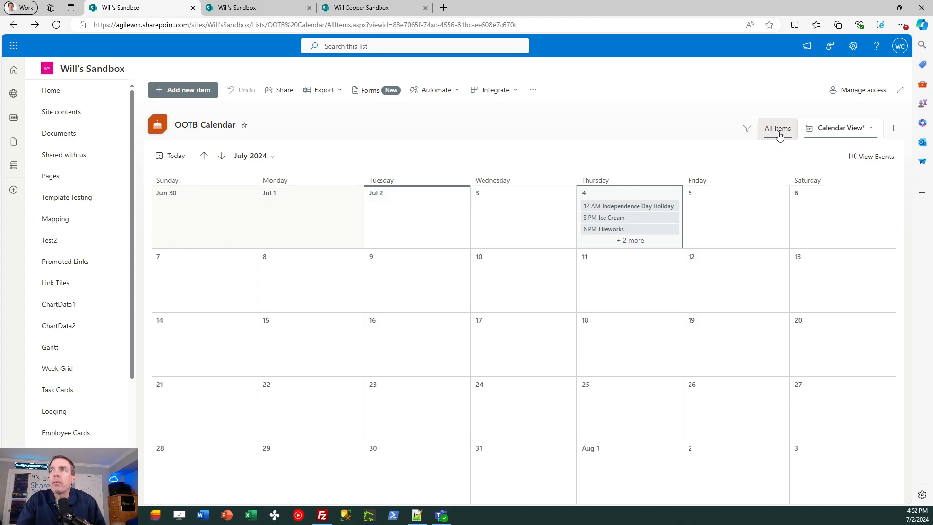
Step: Switch to All Items, cancel a new view, and return to the Calendar View
click(750, 127)
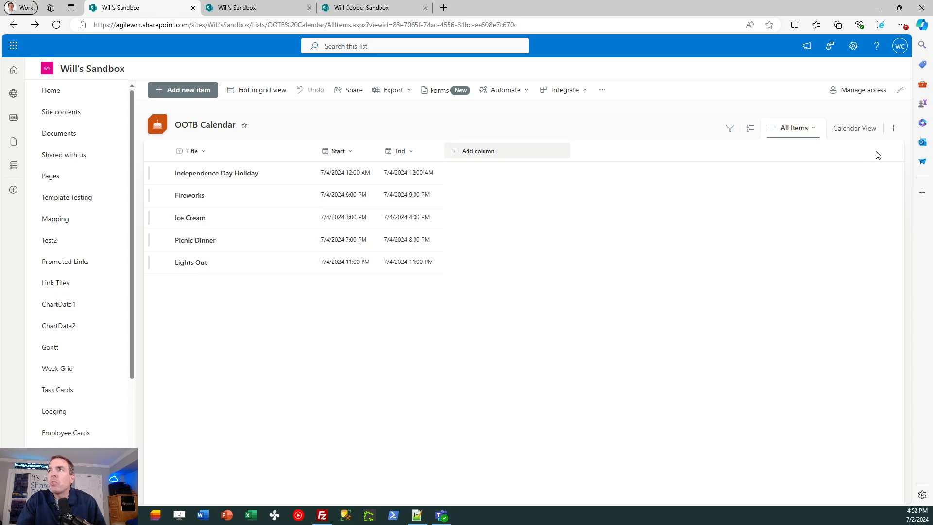
click(893, 128)
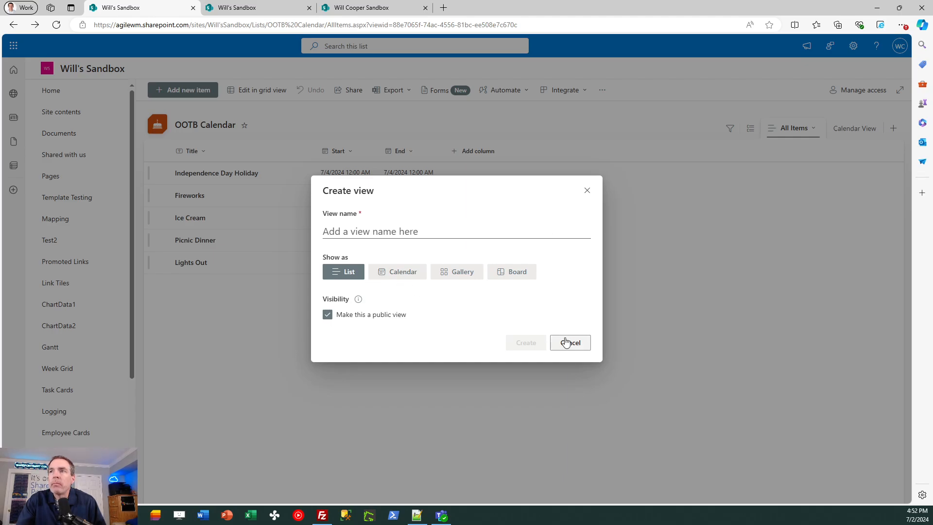
click(570, 342)
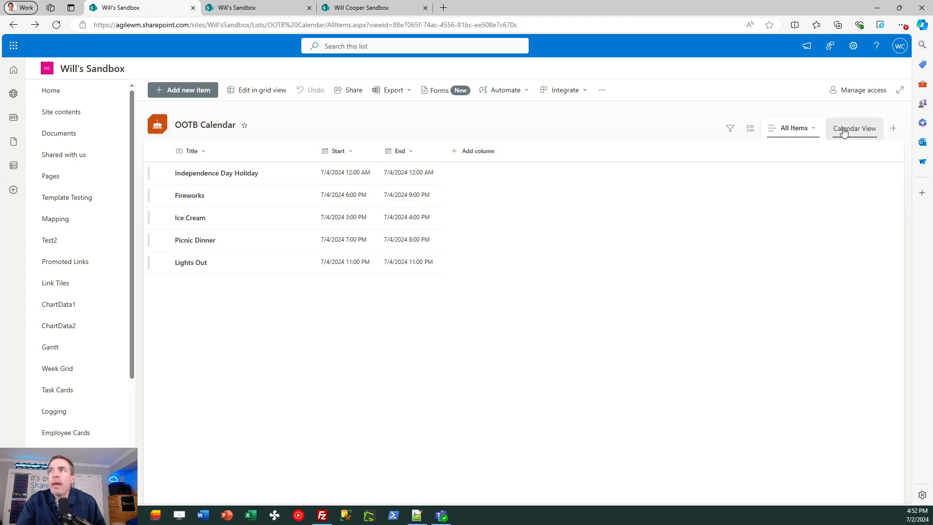
mouse_move(854, 127)
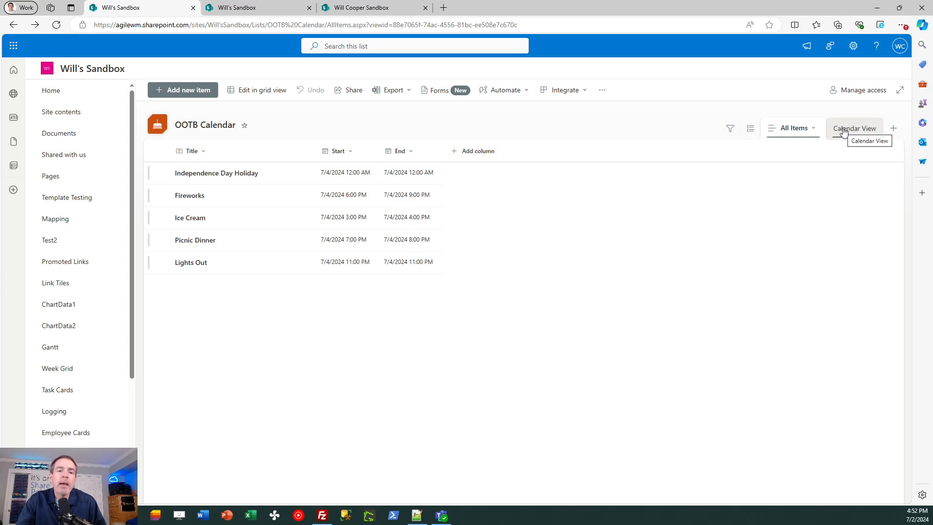
click(854, 128)
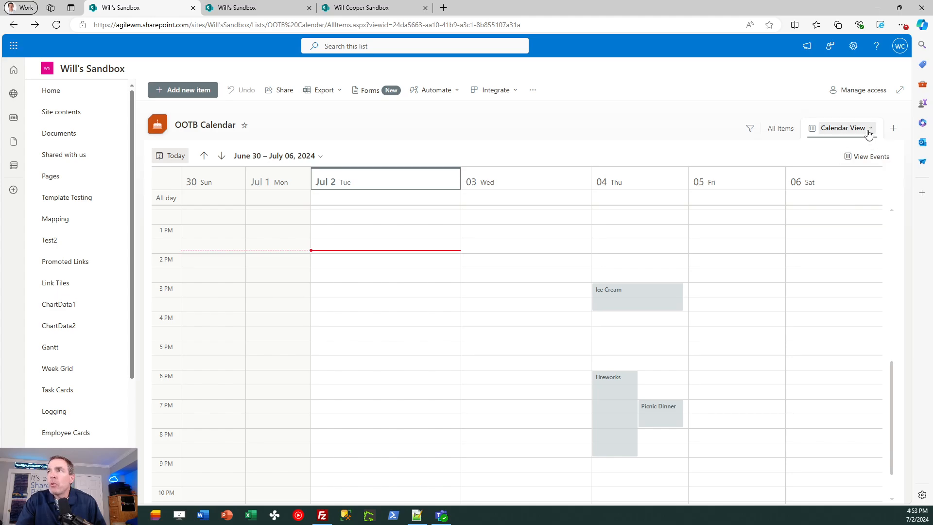
Step: Switch the OOTB Calendar to the July 2024 Month layout and close the events pane
click(842, 128)
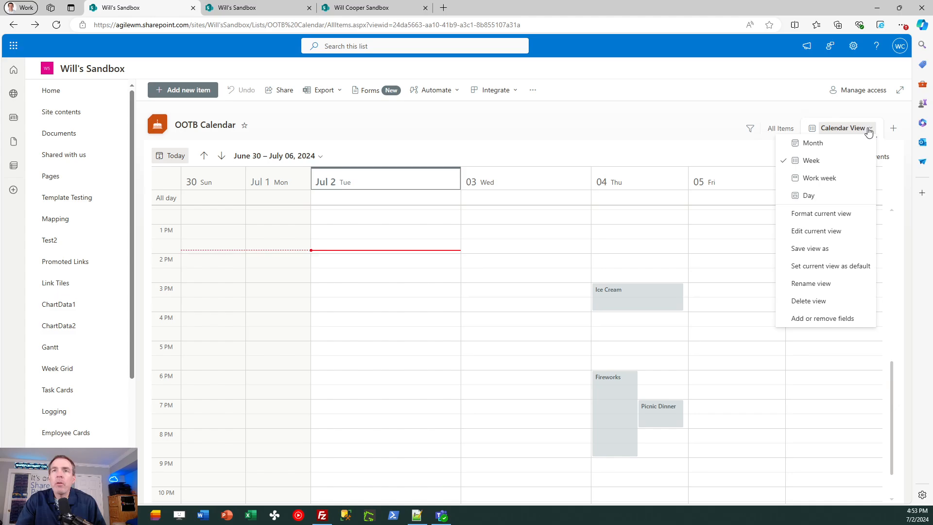
mouse_move(865, 129)
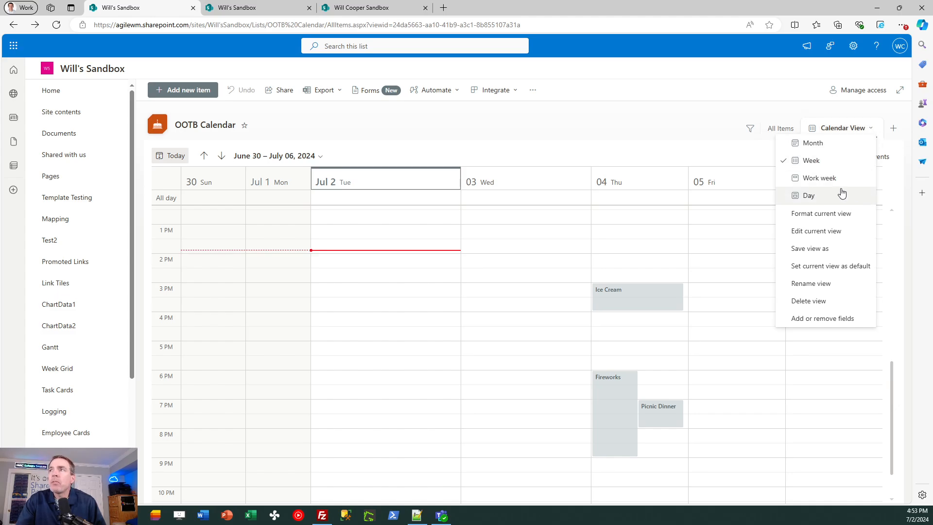
click(812, 142)
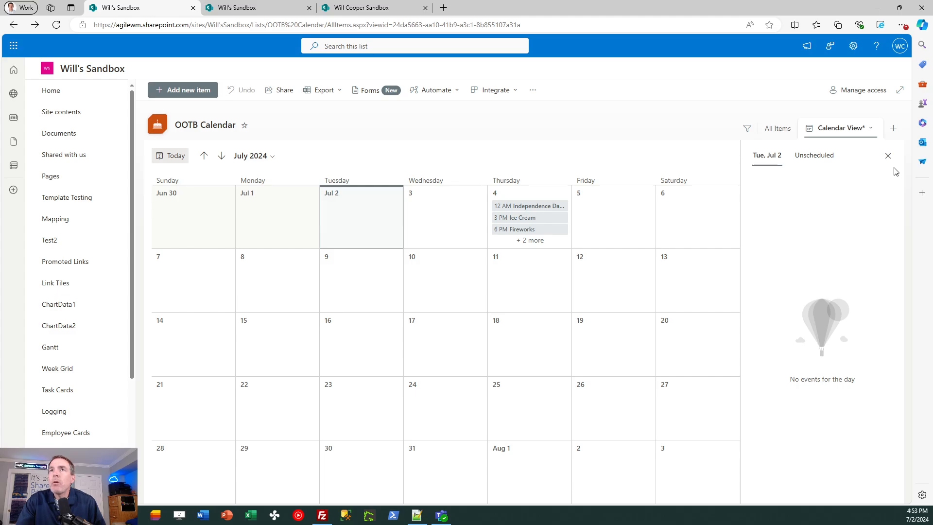
mouse_move(896, 171)
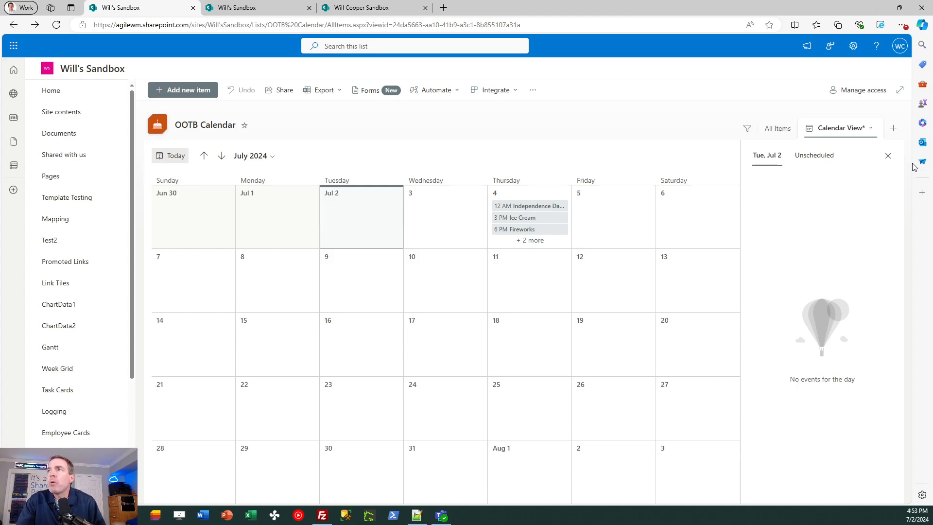
mouse_move(887, 156)
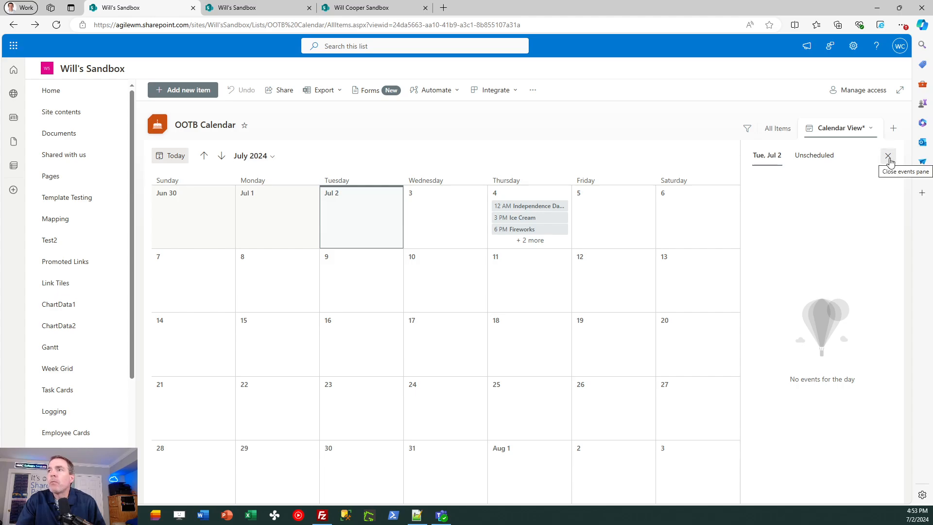
click(887, 156)
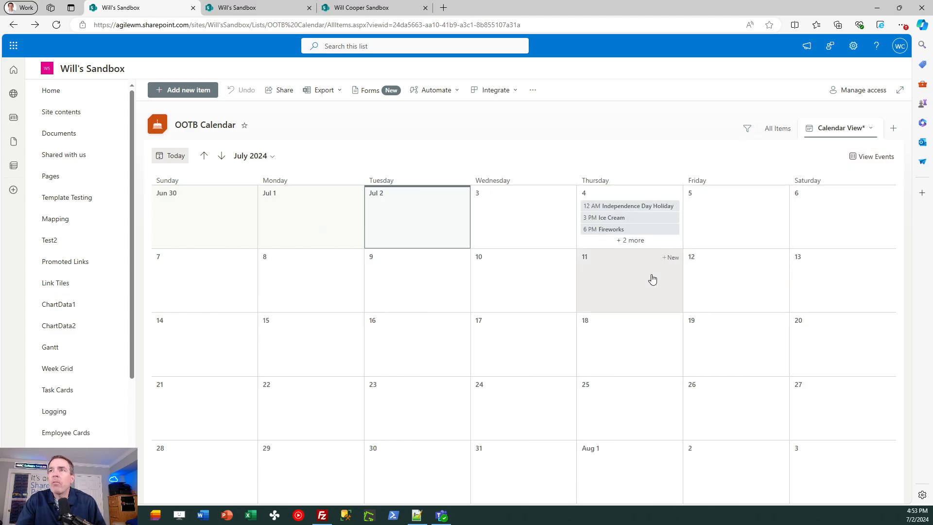
mouse_move(609, 322)
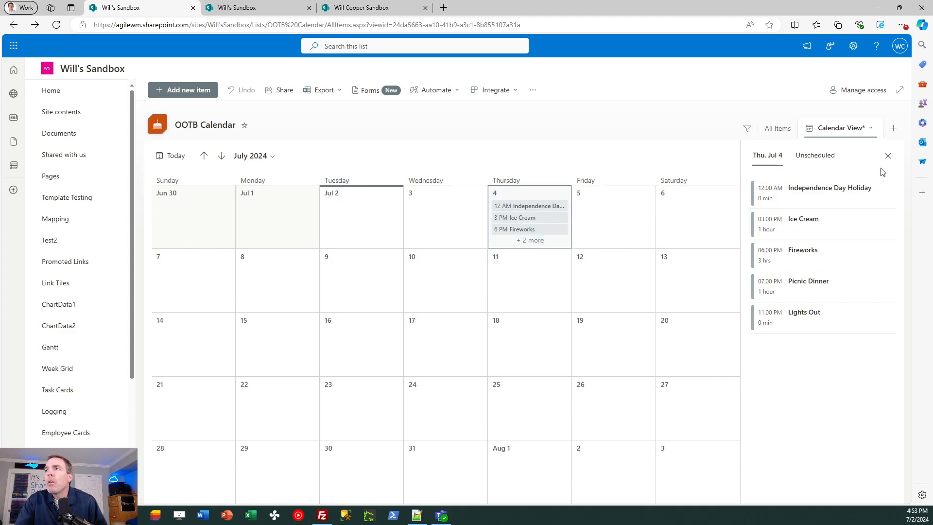
Step: Close the July 4 pane listing its five events
click(887, 156)
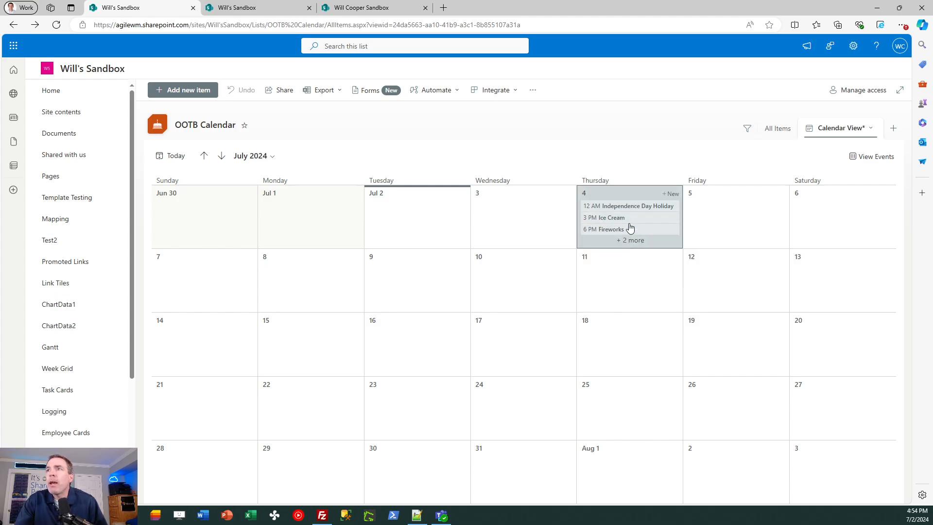
mouse_move(630, 289)
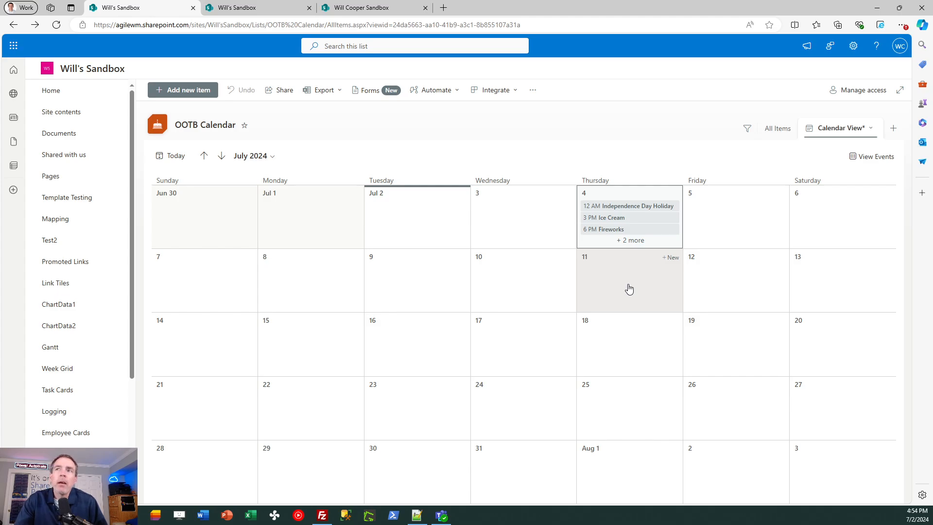
mouse_move(628, 205)
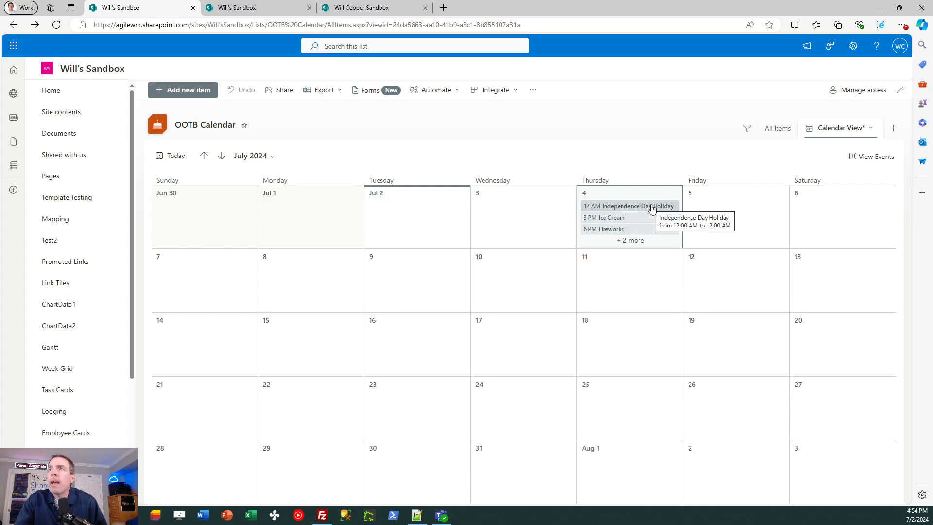
mouse_move(650, 271)
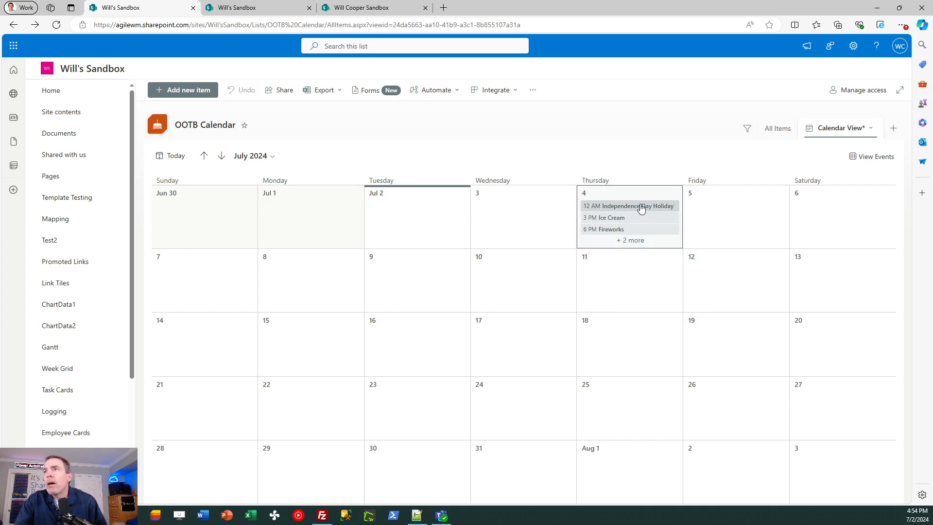
mouse_move(628, 205)
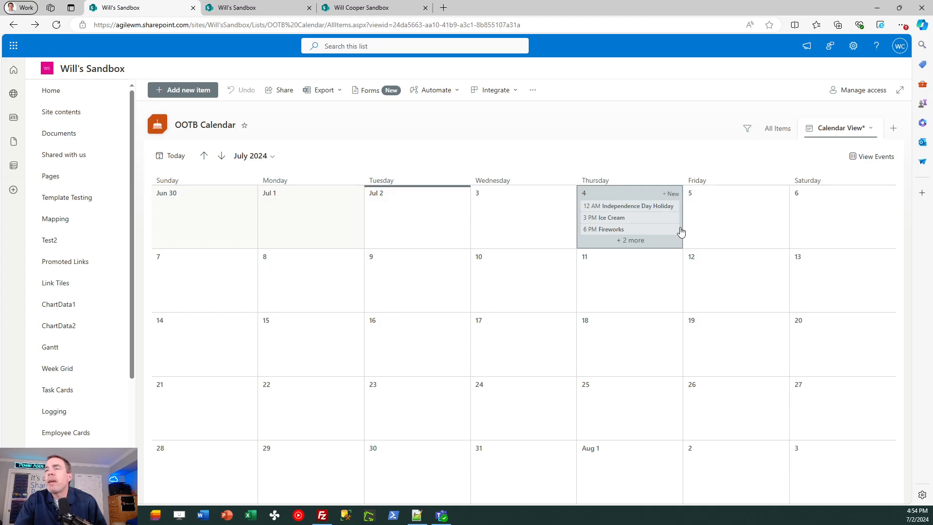
mouse_move(684, 280)
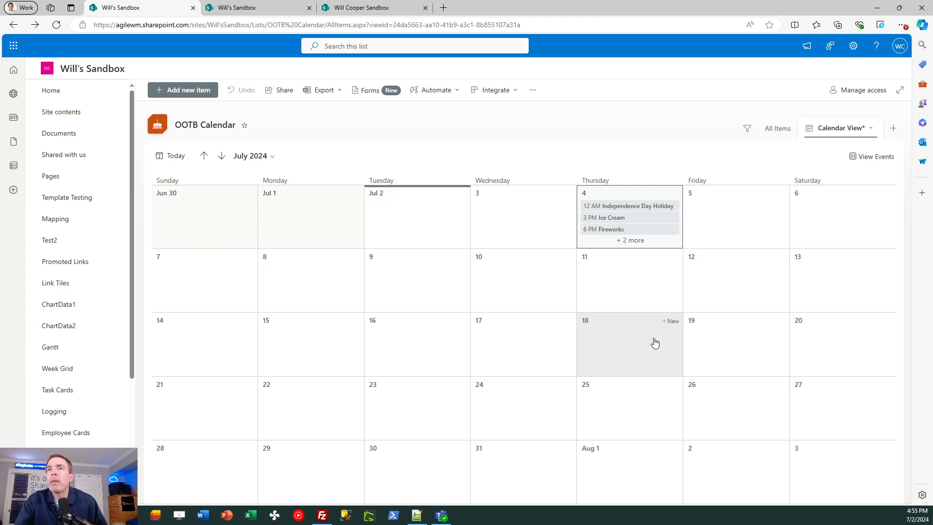
mouse_move(544, 187)
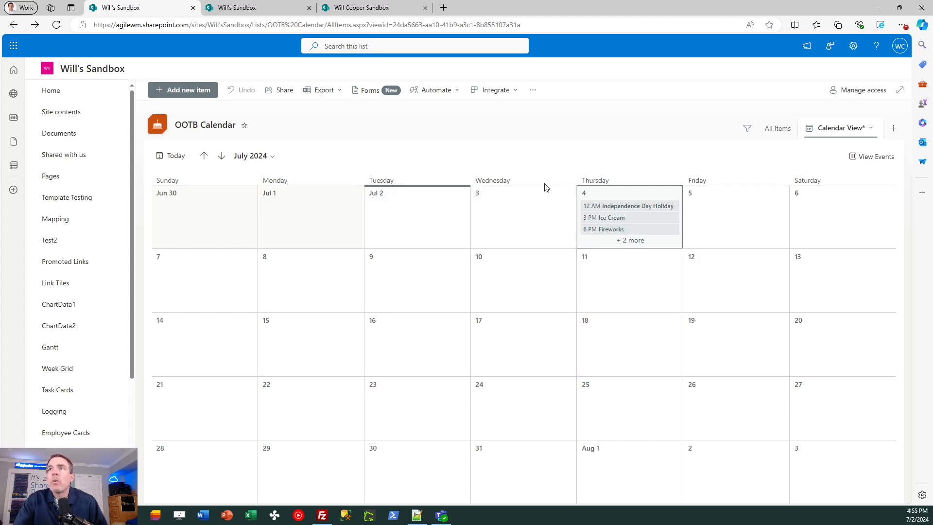
mouse_move(532, 169)
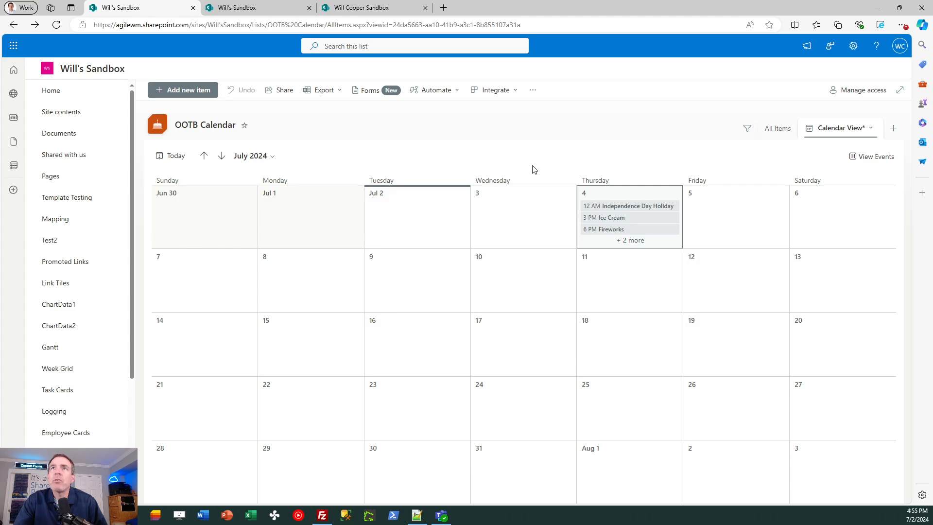
mouse_move(363, 128)
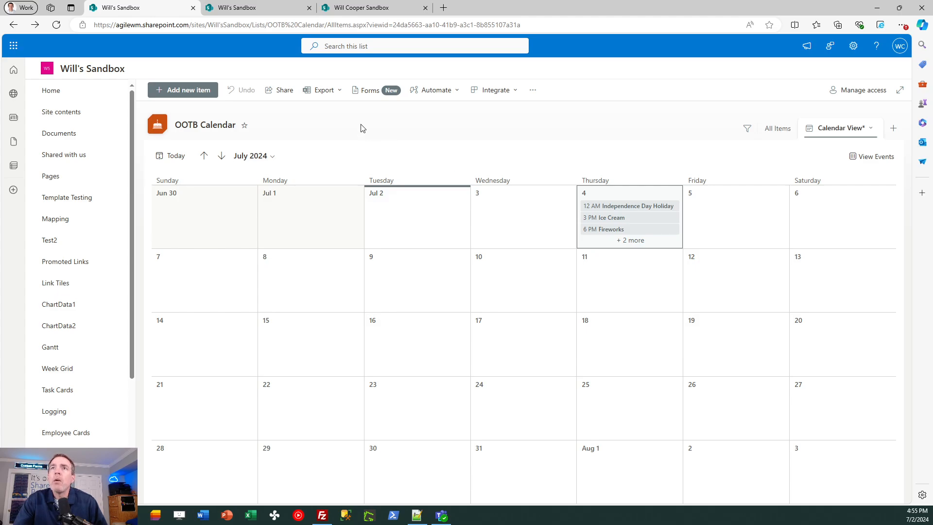
Step: Switch to the NewCalendar tab, page back to June 2024, then return to July
click(243, 7)
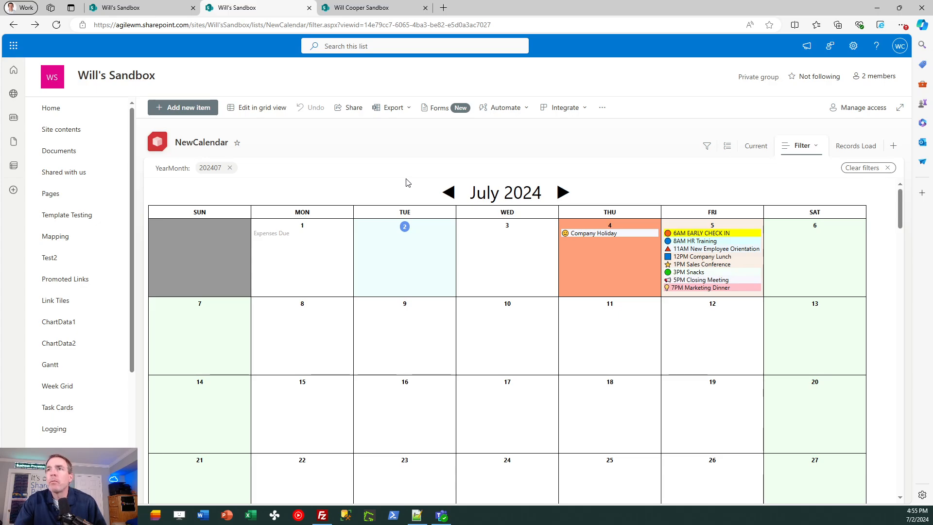
mouse_move(586, 187)
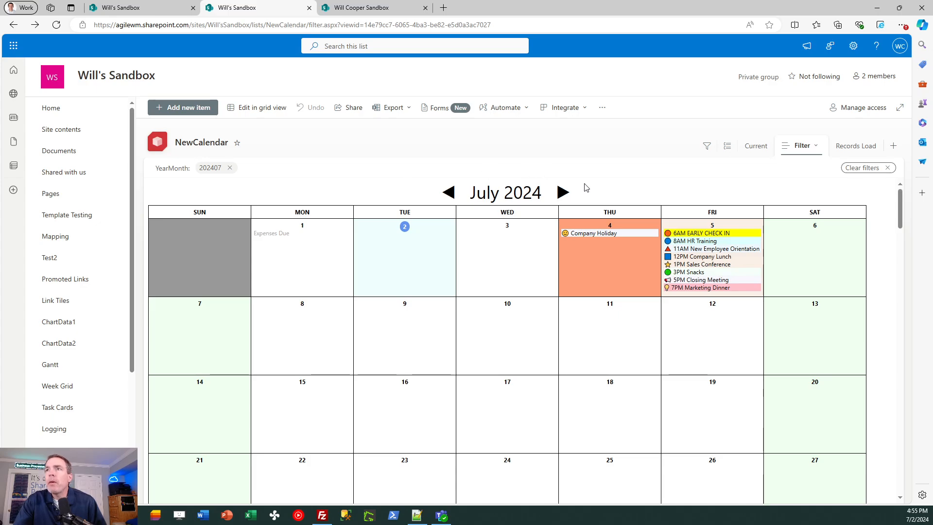
mouse_move(448, 193)
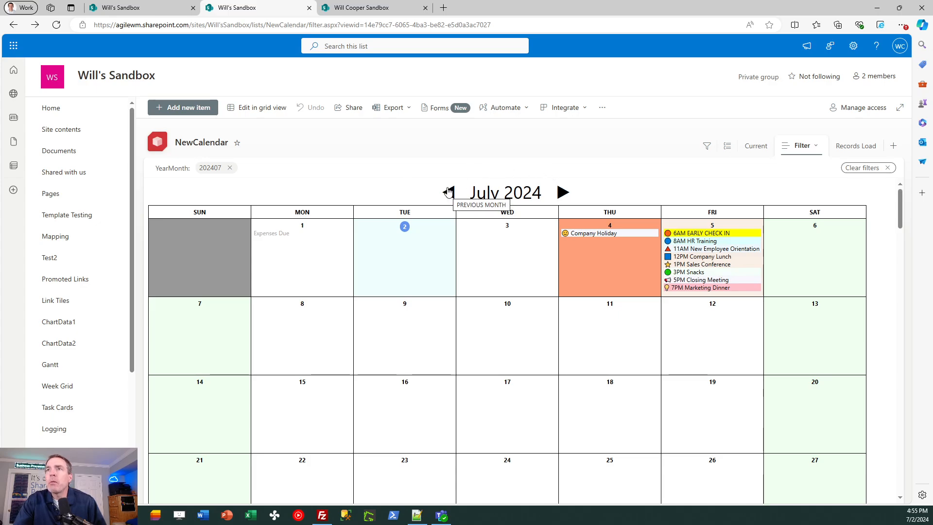
click(448, 192)
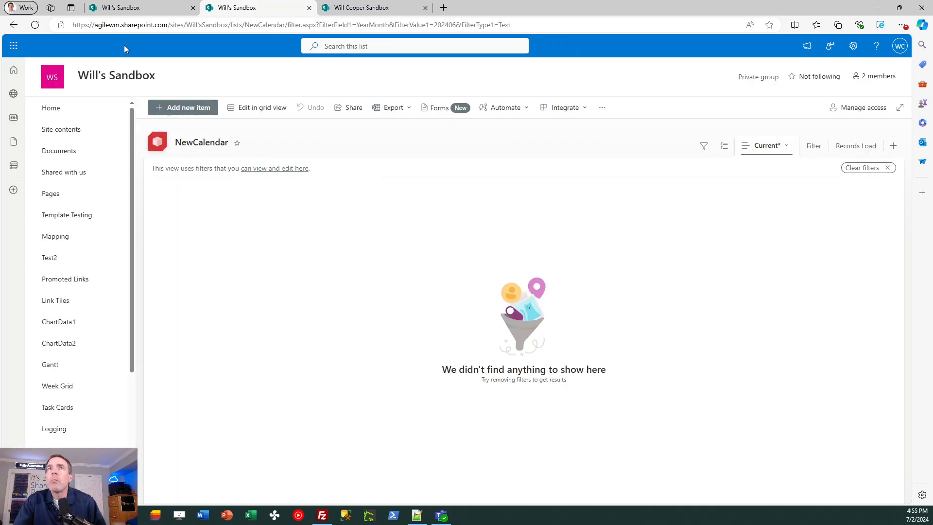
click(14, 25)
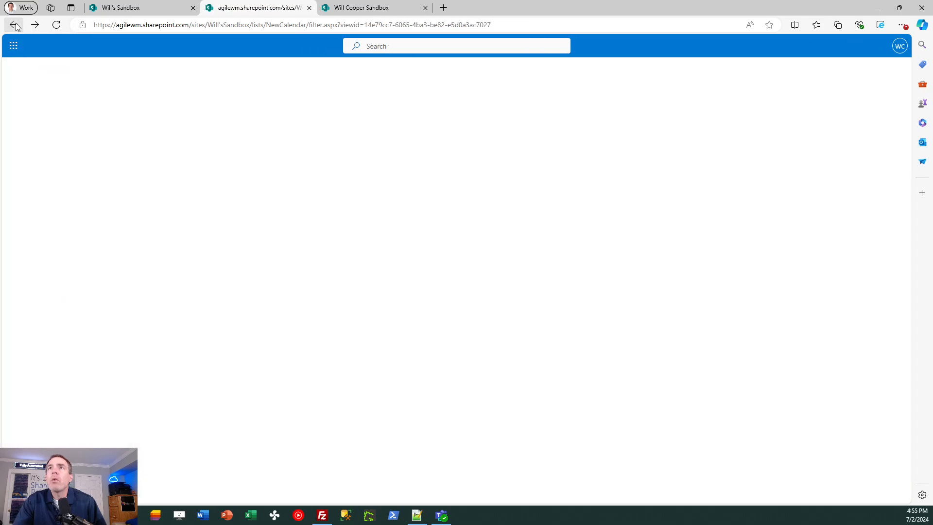
click(13, 24)
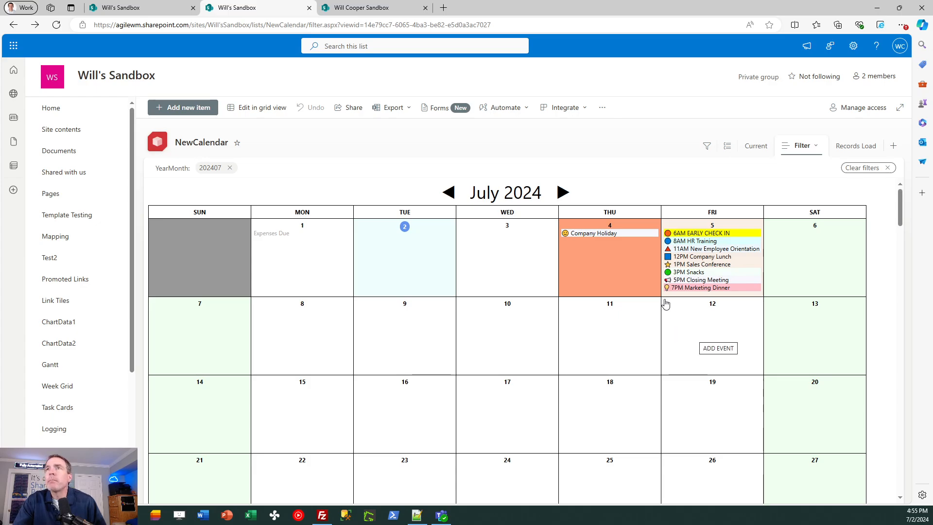
mouse_move(617, 256)
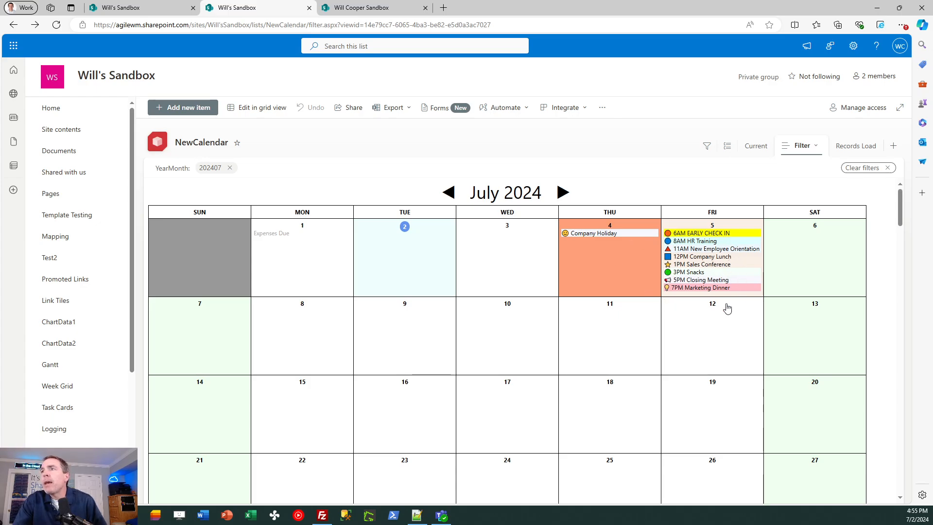
mouse_move(711, 233)
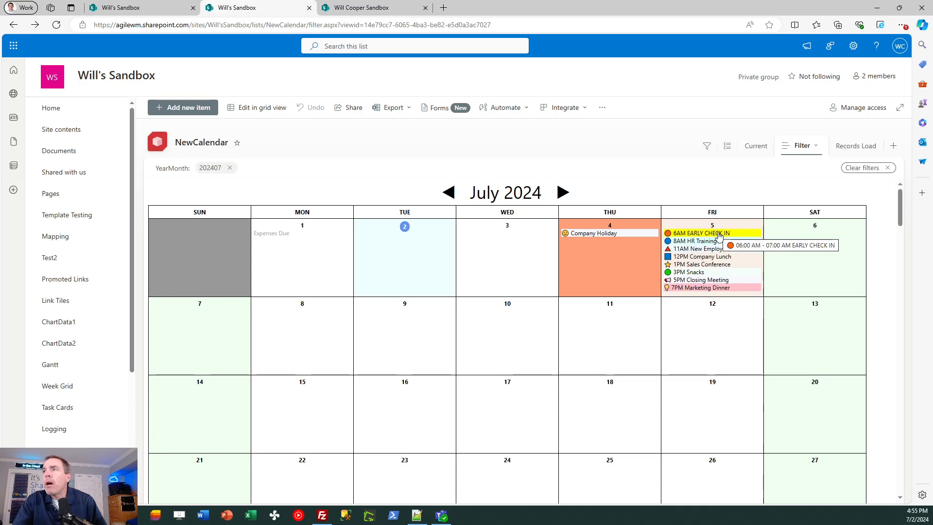
mouse_move(707, 334)
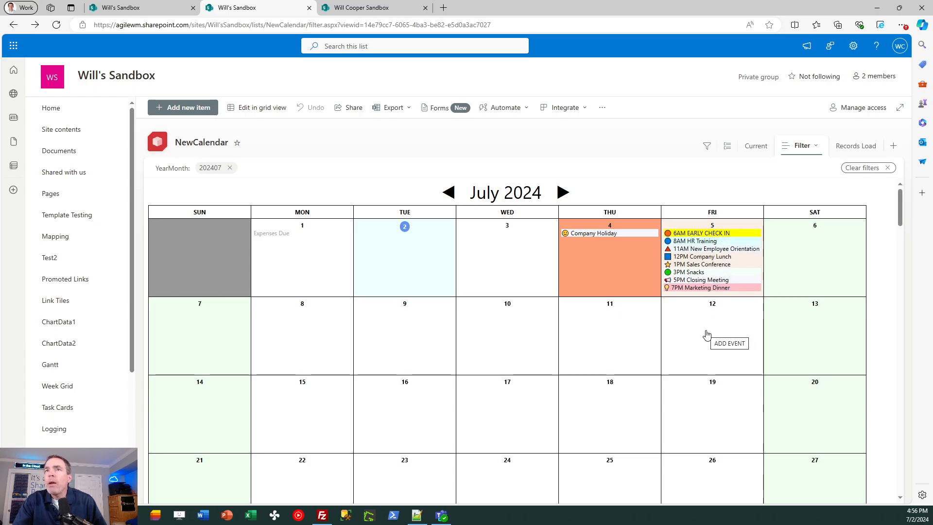
mouse_move(583, 395)
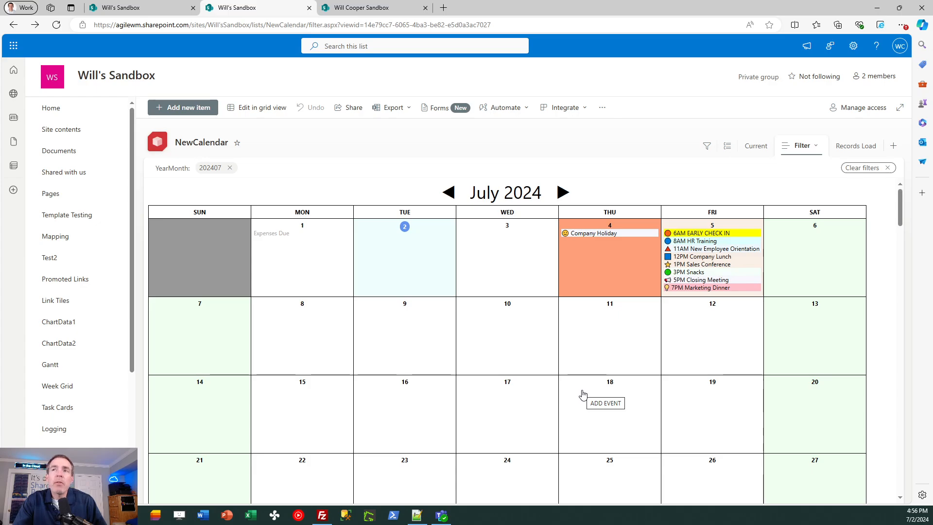
mouse_move(414, 276)
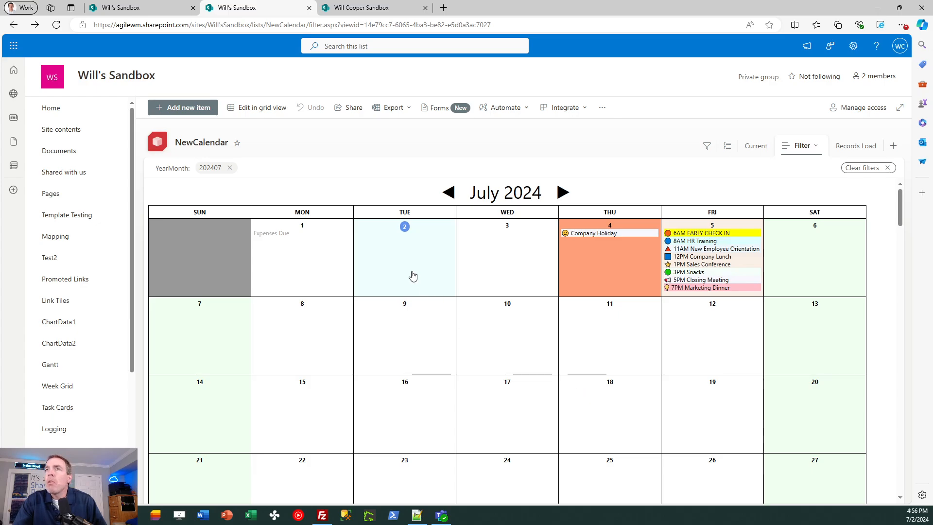
mouse_move(408, 254)
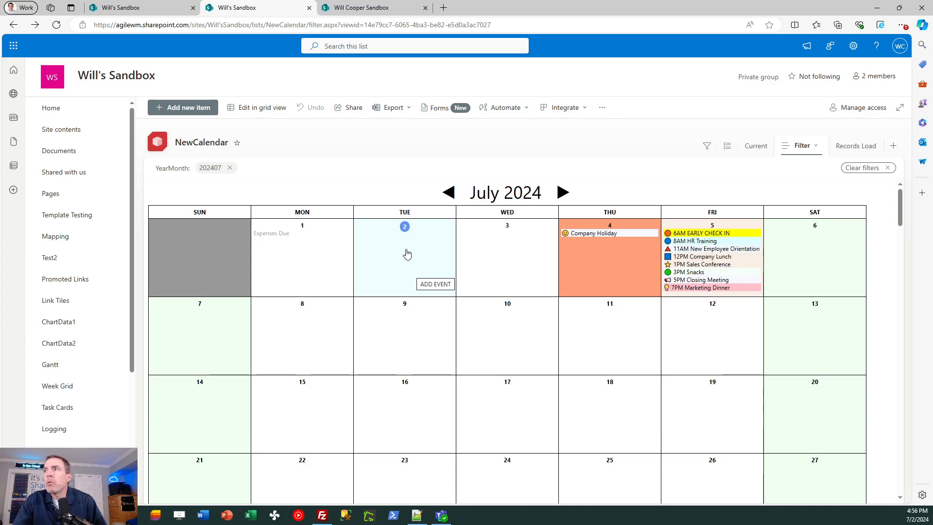
mouse_move(813, 267)
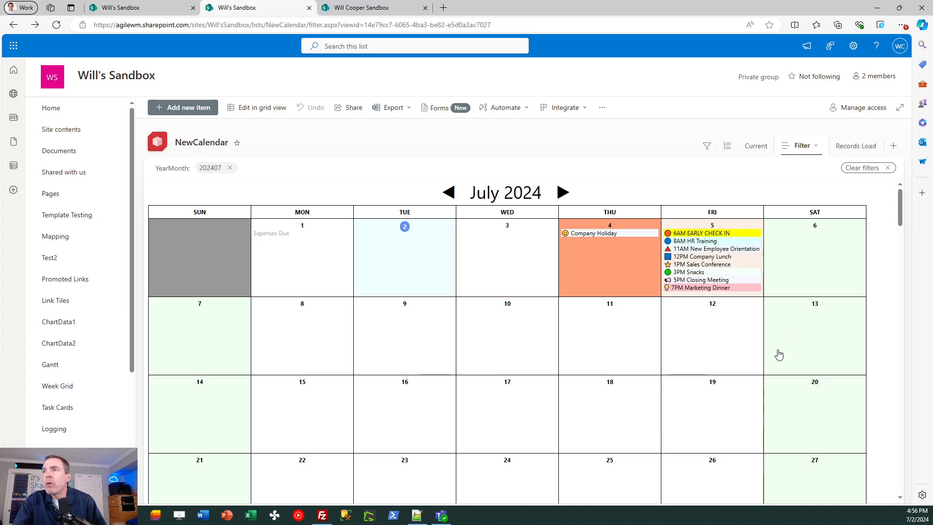
mouse_move(779, 354)
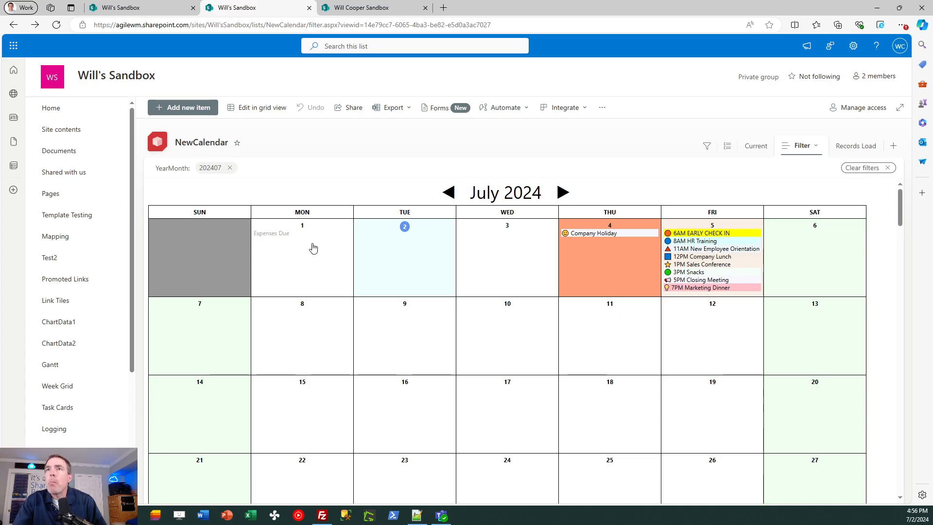
mouse_move(277, 236)
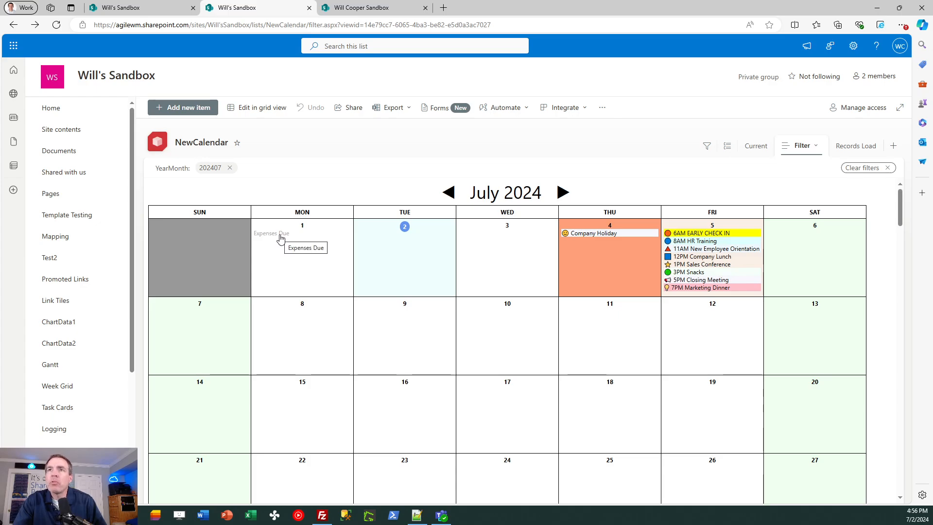
mouse_move(581, 382)
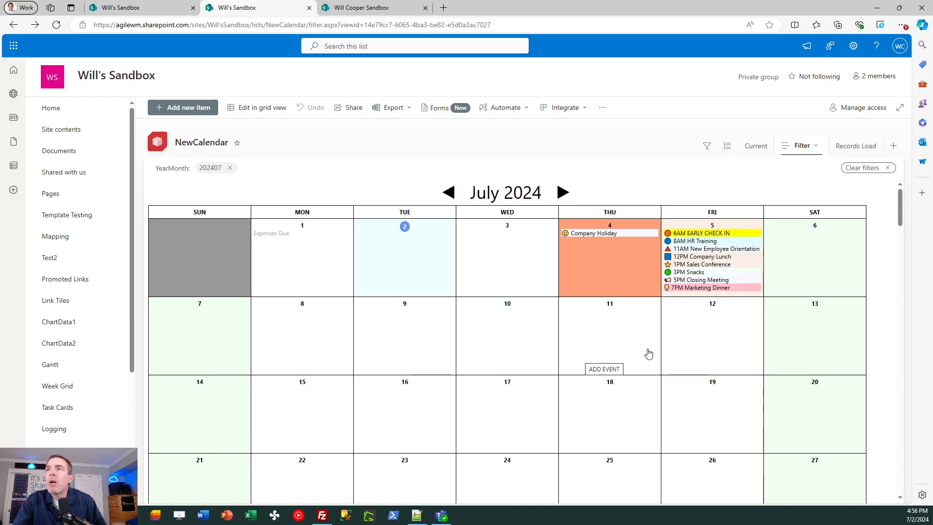
mouse_move(741, 316)
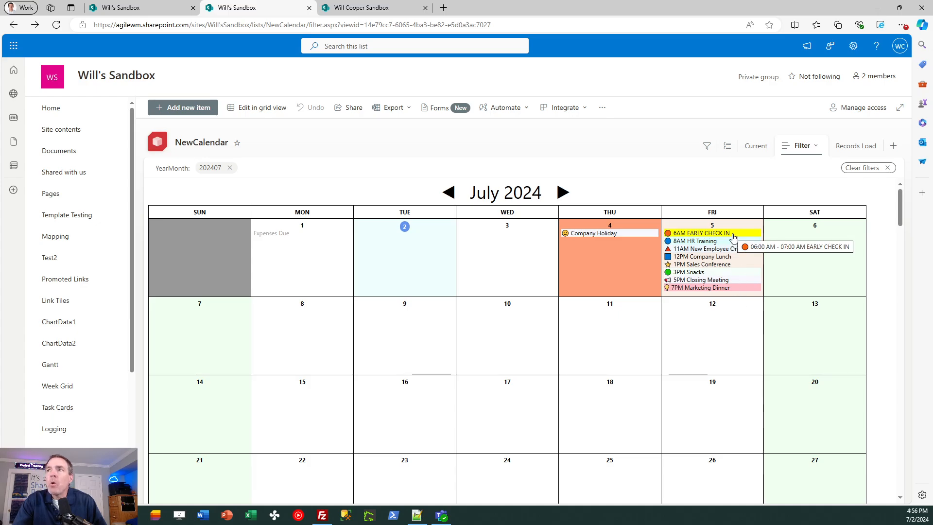
mouse_move(739, 361)
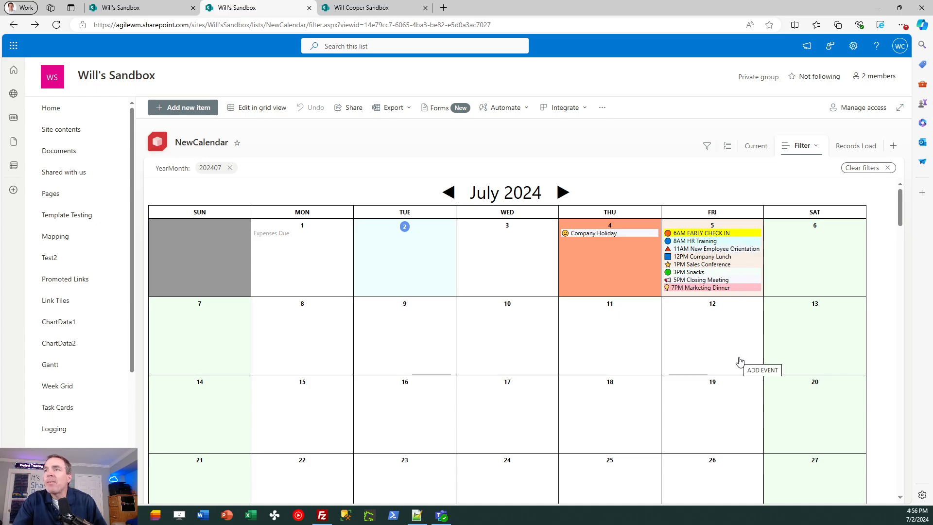
mouse_move(726, 352)
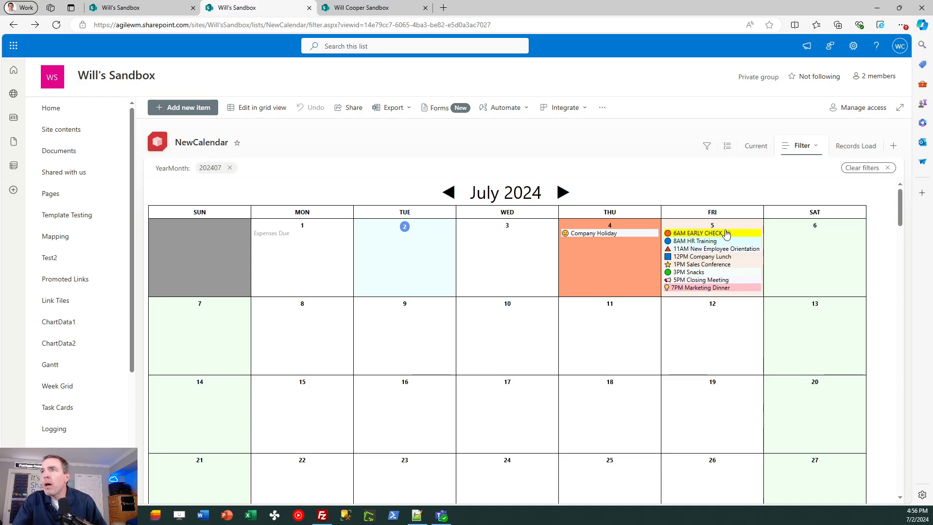
mouse_move(633, 238)
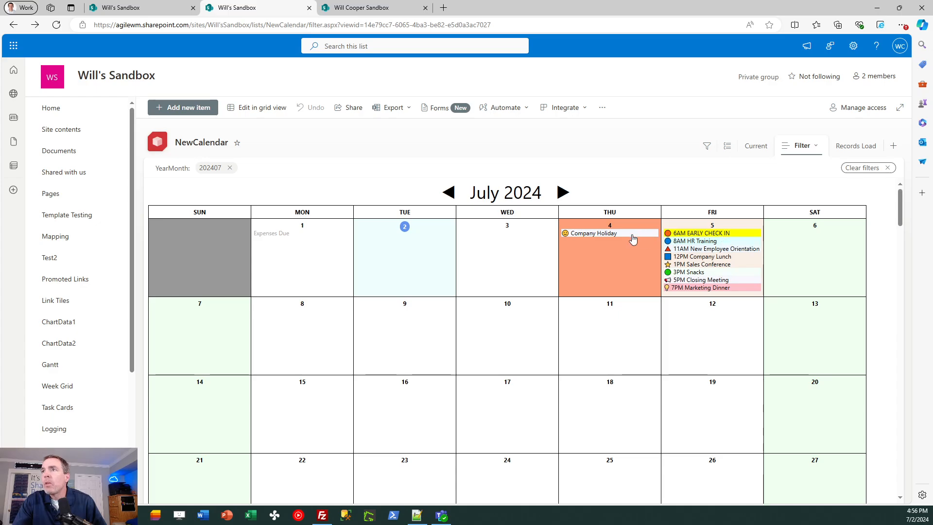
Step: Set Company Holiday's Event 1 Icon to red triangle and Highlight to HoneyDew, then close it
click(592, 233)
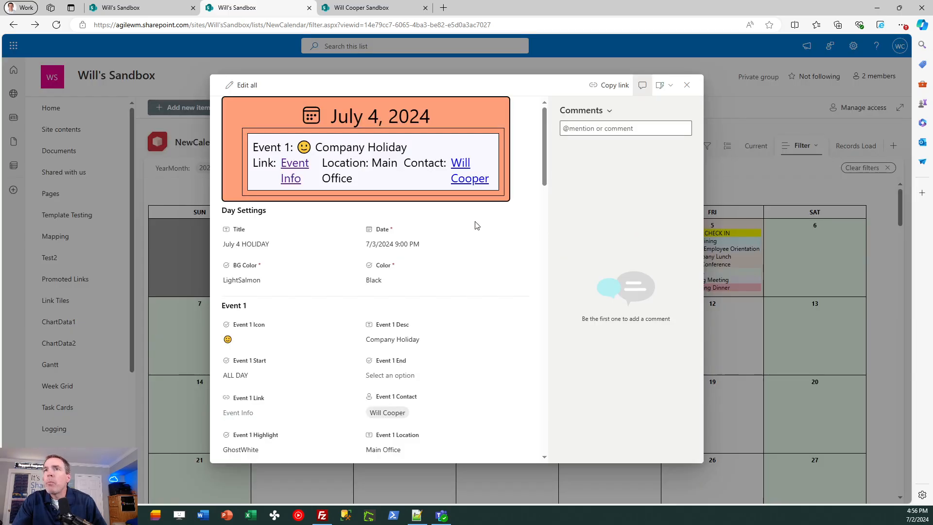
mouse_move(248, 313)
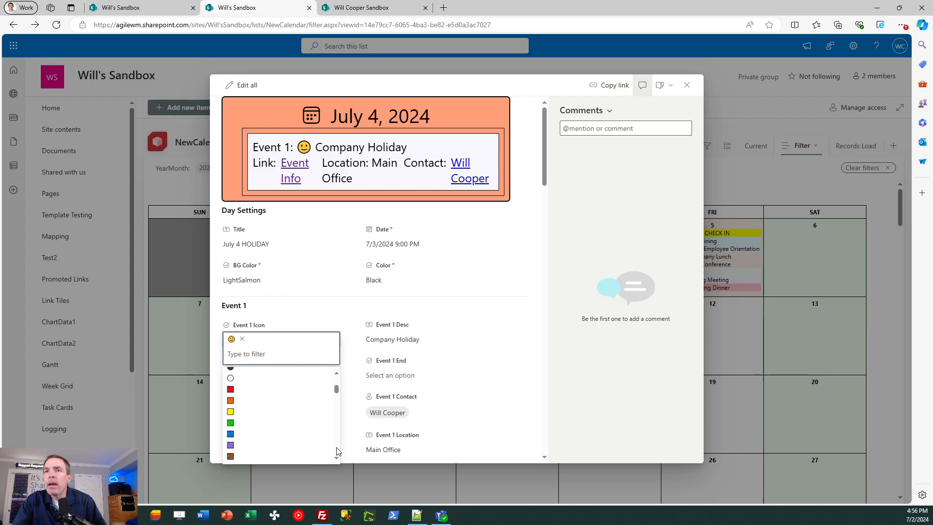
scroll(down, 3)
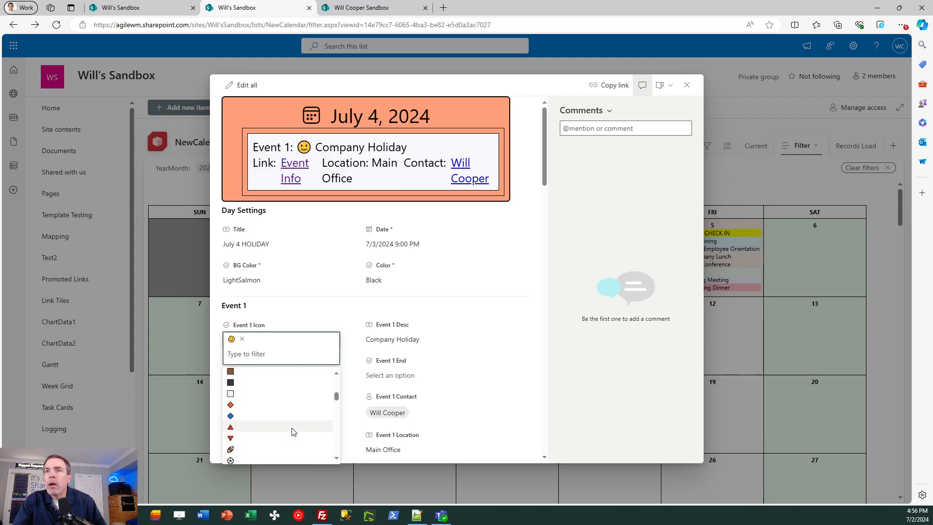
click(230, 427)
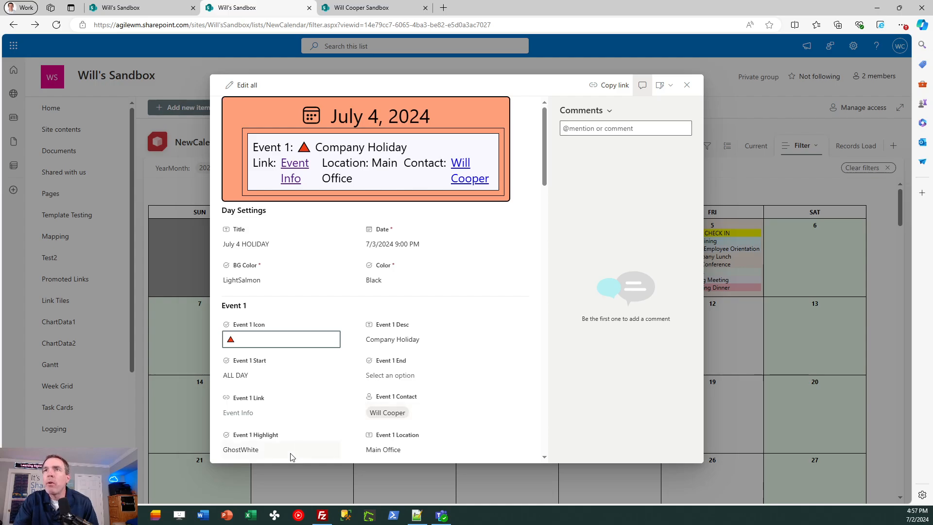
click(280, 448)
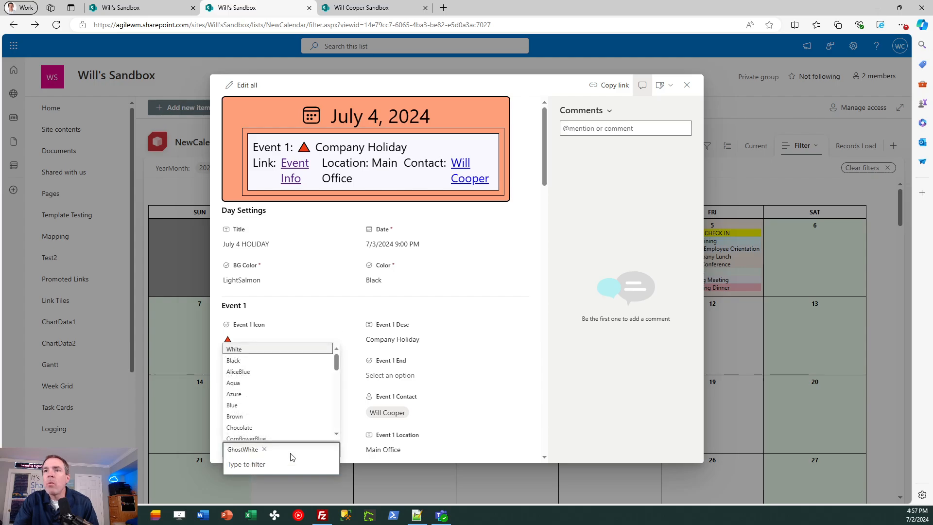
scroll(down, 3)
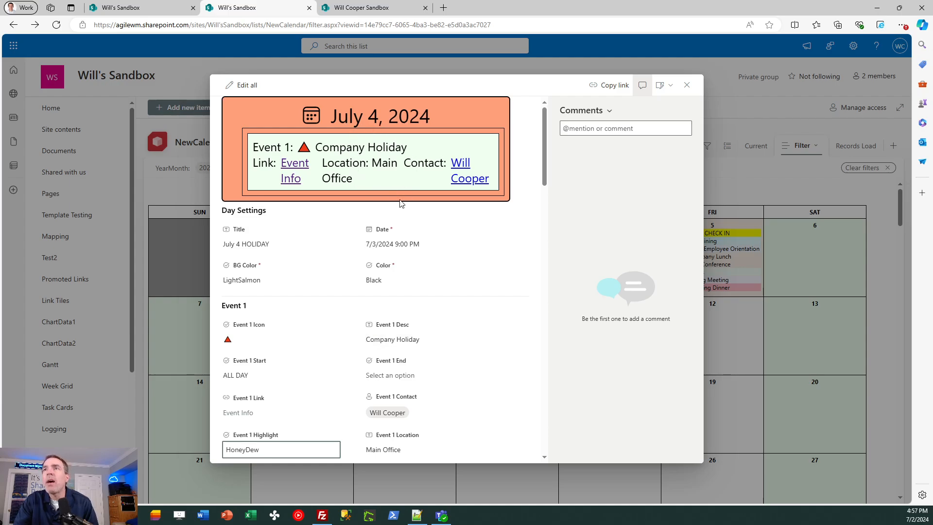
mouse_move(422, 227)
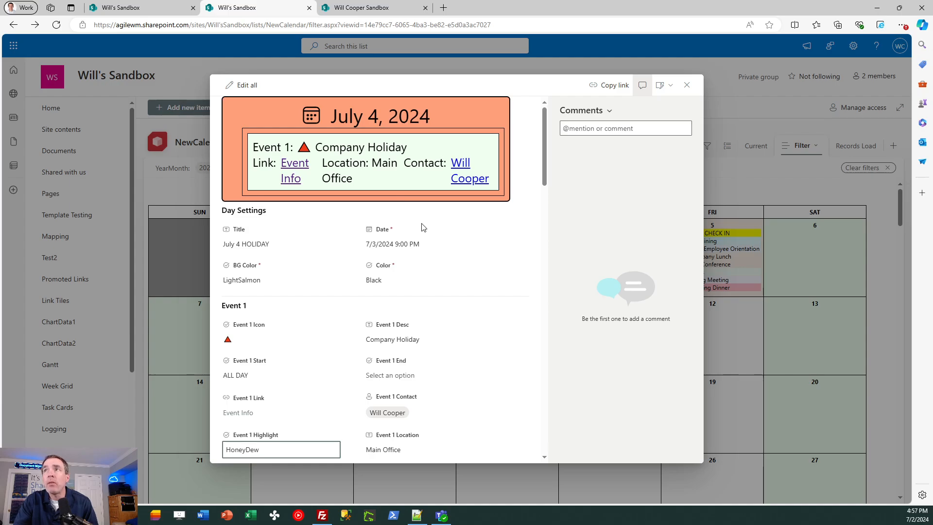
click(686, 84)
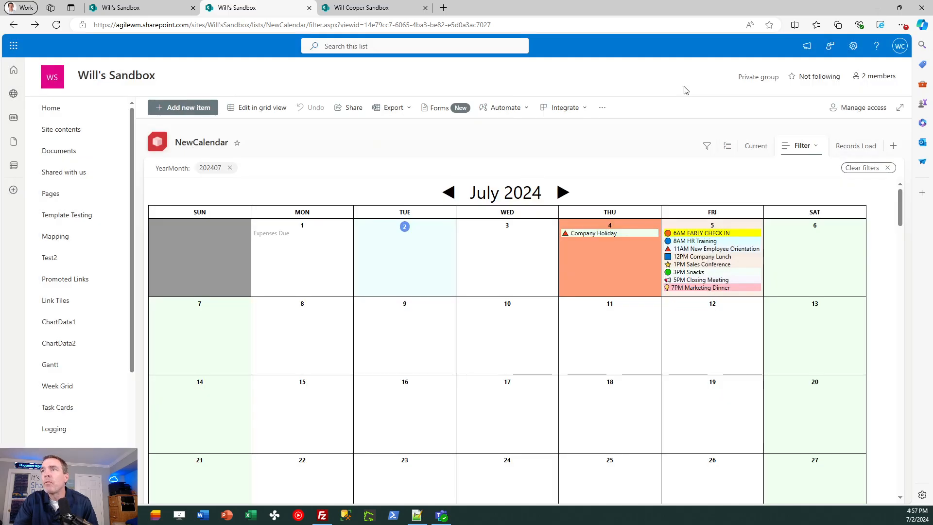
mouse_move(657, 361)
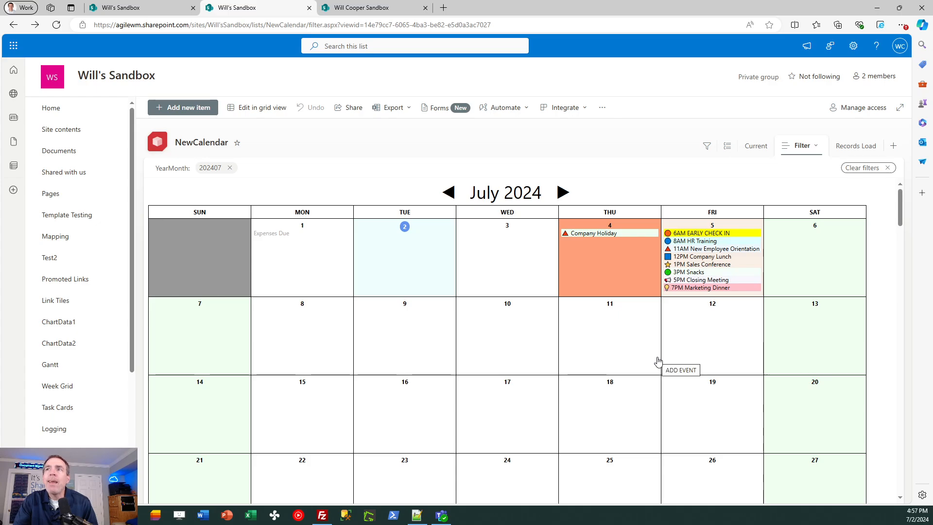
mouse_move(663, 373)
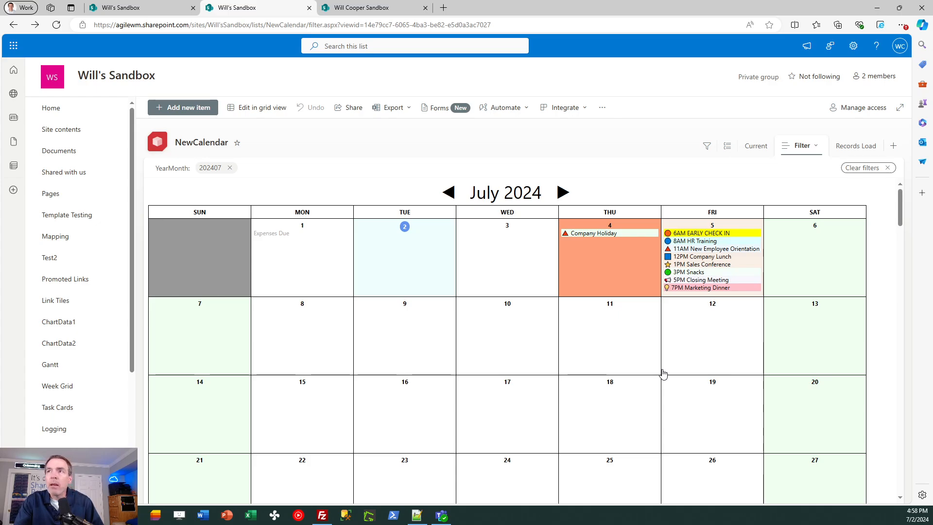
mouse_move(696, 349)
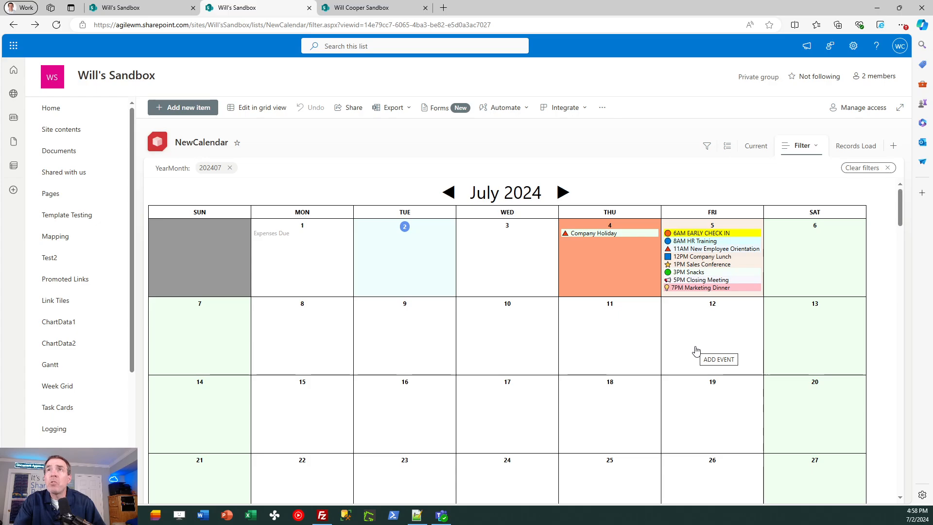
mouse_move(297, 460)
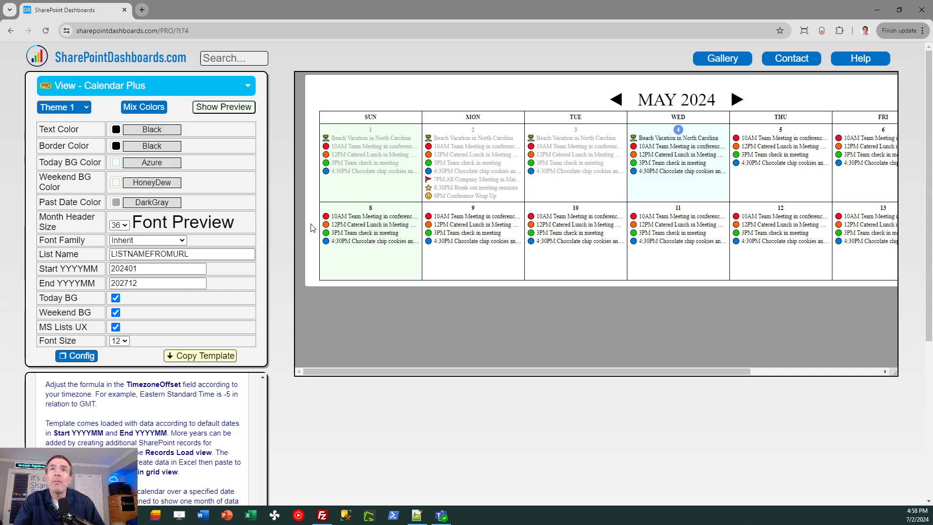
mouse_move(143, 111)
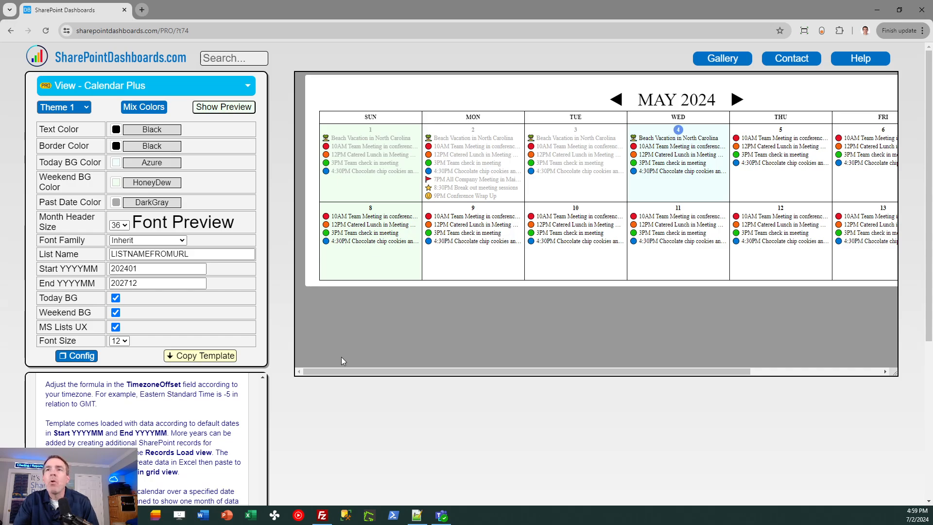
Step: Download the '» SPDB Custom Calendar' list template from the Calendar Plus Guide
scroll(down, 3)
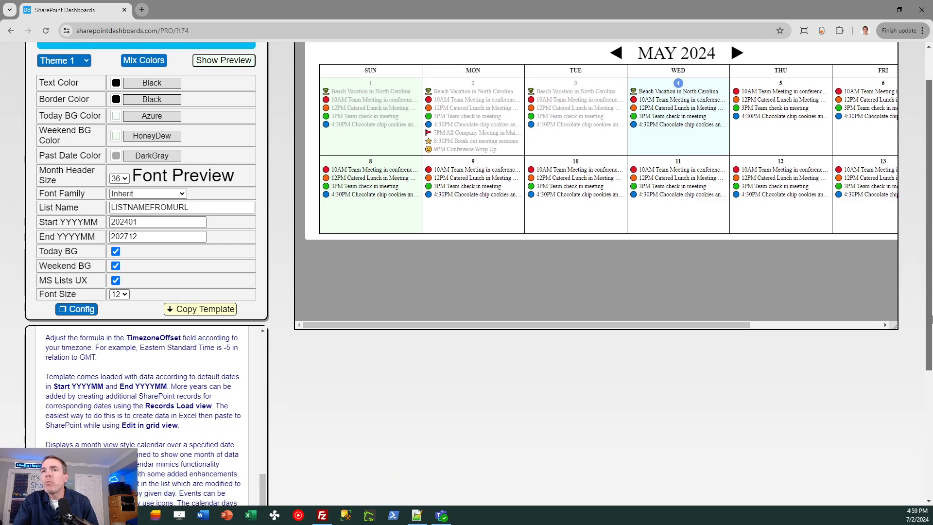
scroll(down, 3)
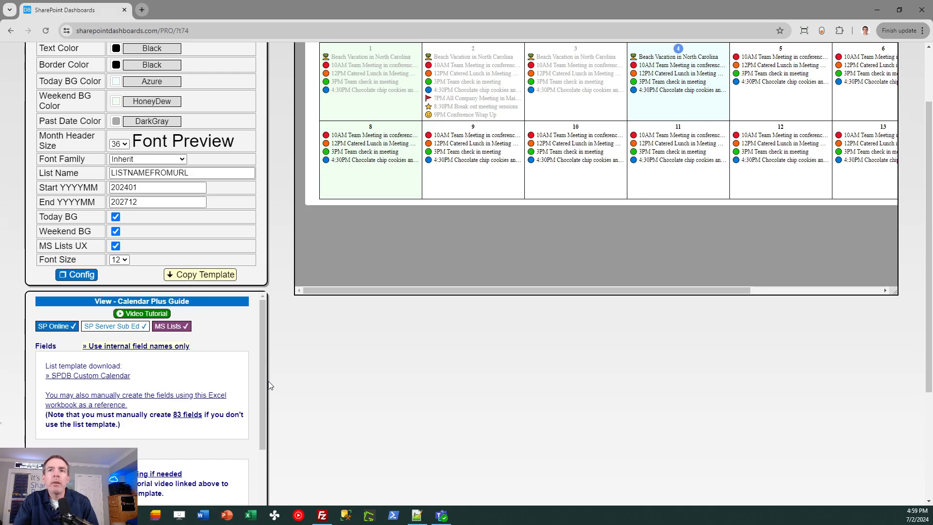
click(87, 375)
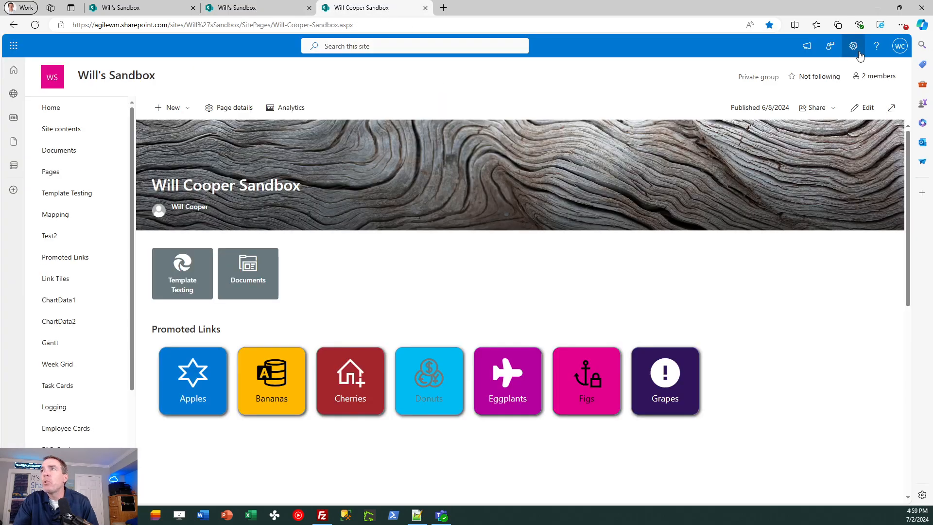
Step: Go through Site information and View all site settings to List templates
click(853, 46)
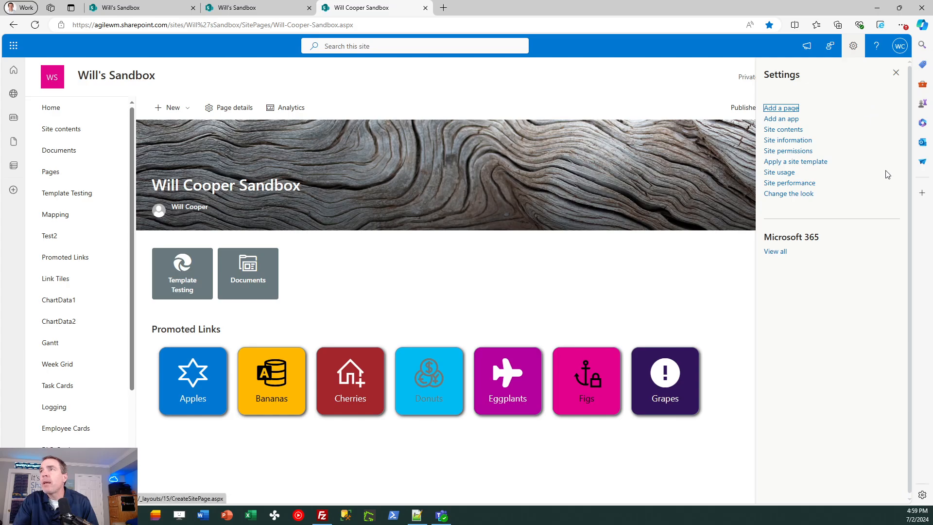
click(786, 140)
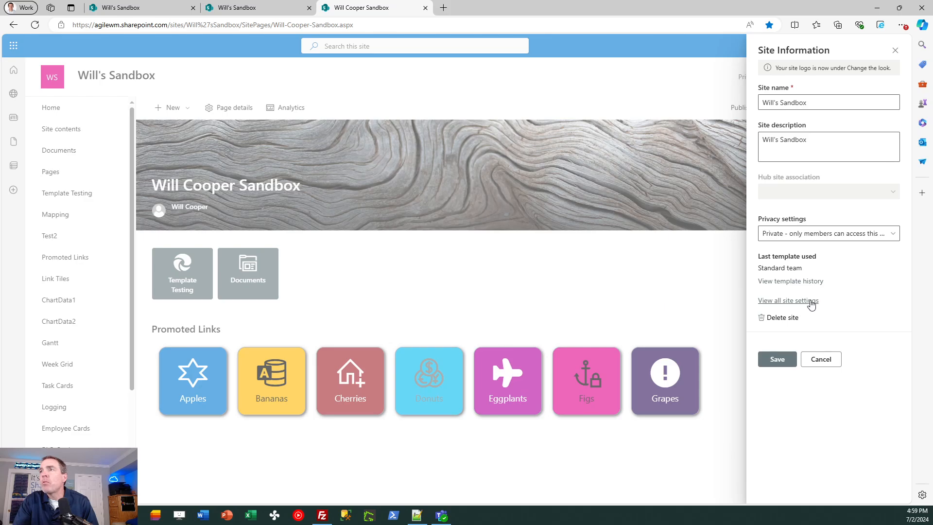
click(787, 299)
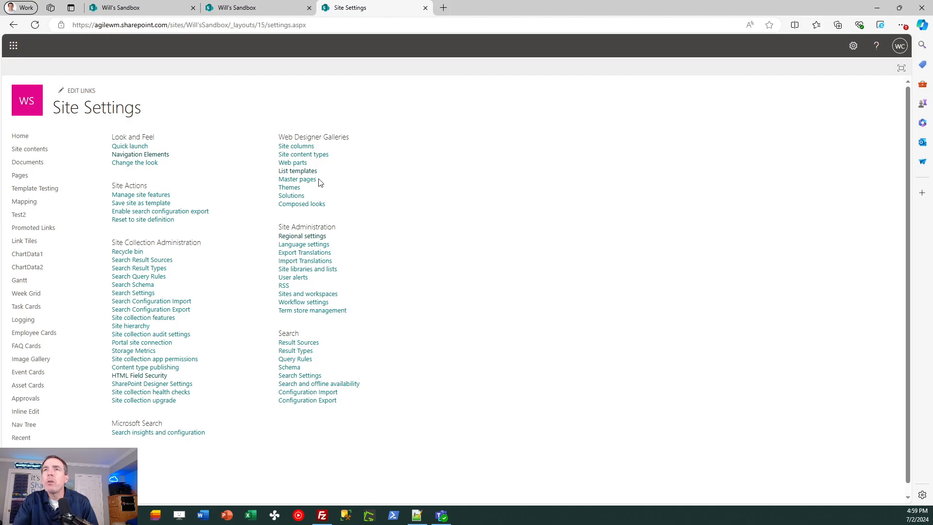
mouse_move(297, 170)
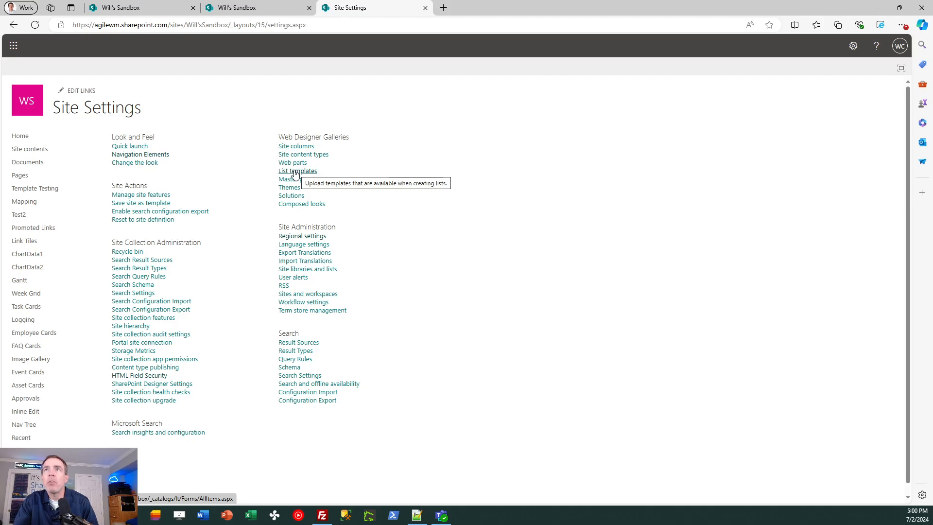
click(296, 170)
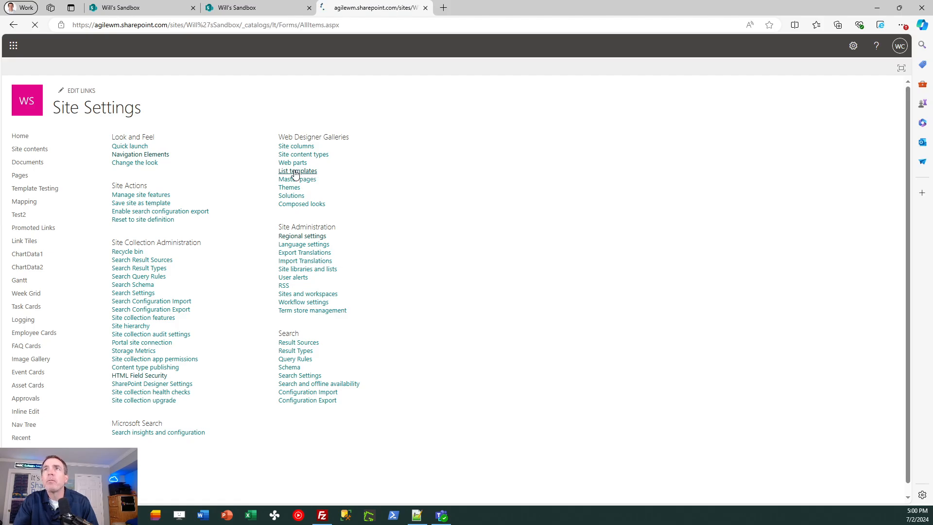
click(296, 171)
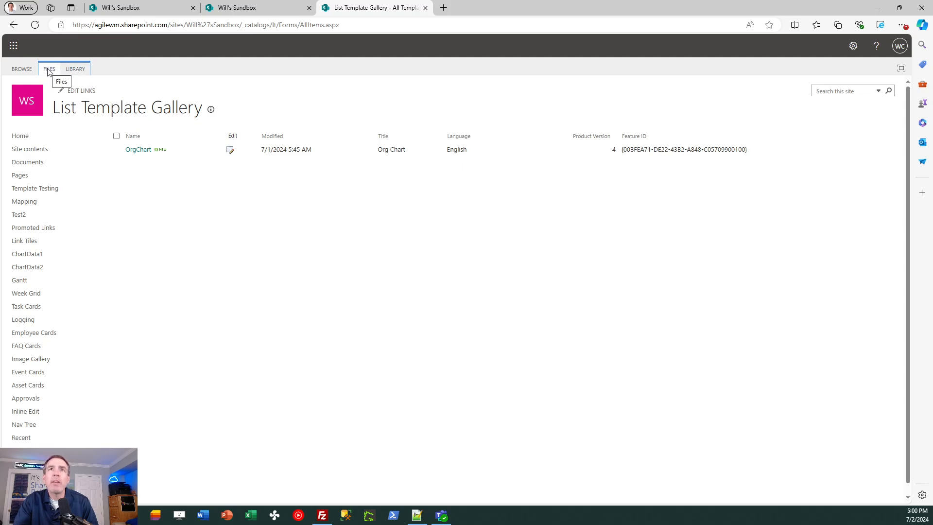
Step: Upload and save SPDBCustomCalendar.stp in the gallery, then go to Site contents
click(50, 68)
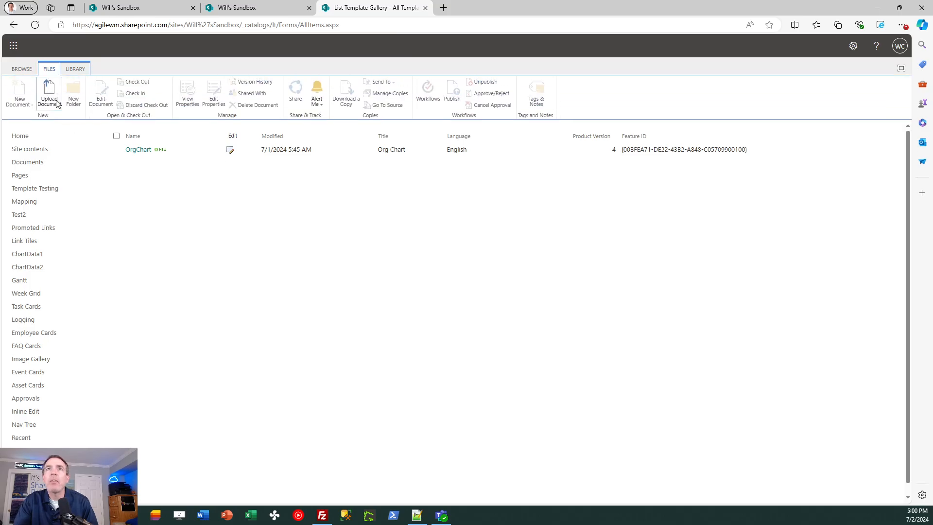
click(49, 95)
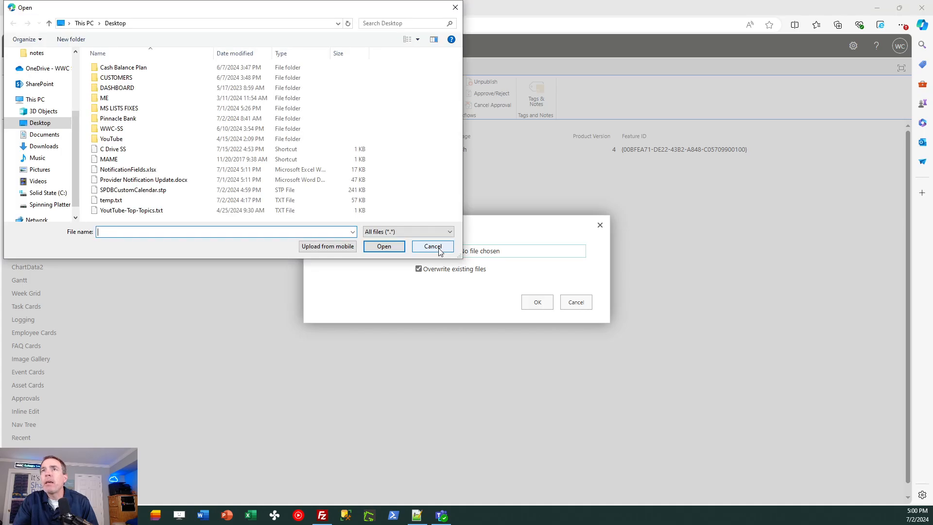
click(133, 189)
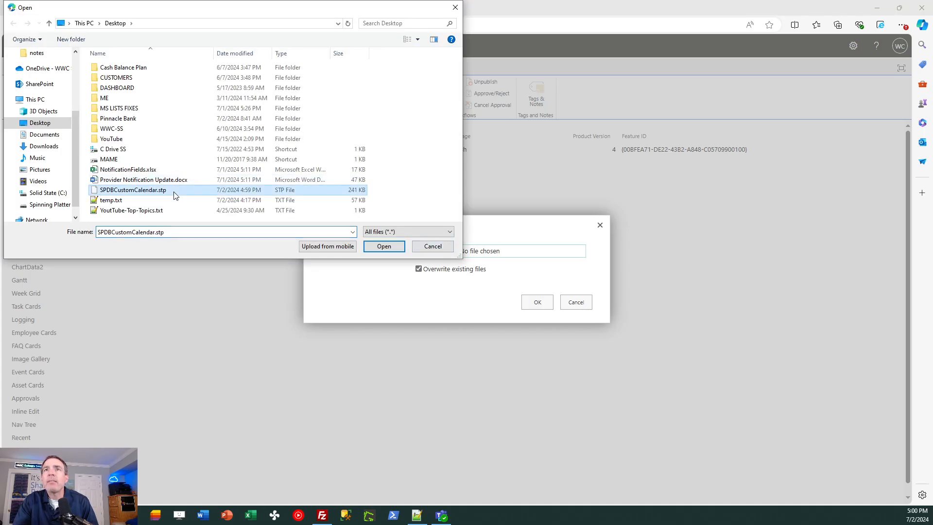
click(383, 246)
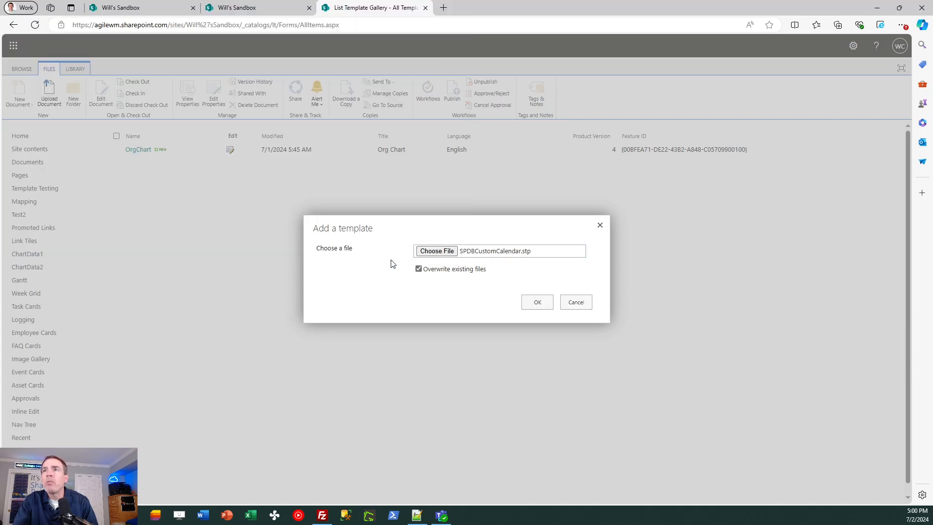
click(536, 301)
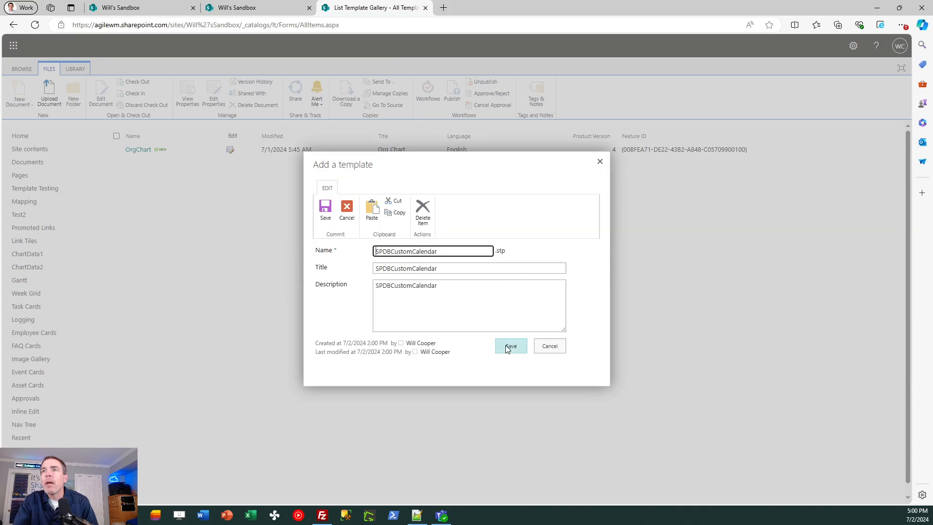
click(510, 345)
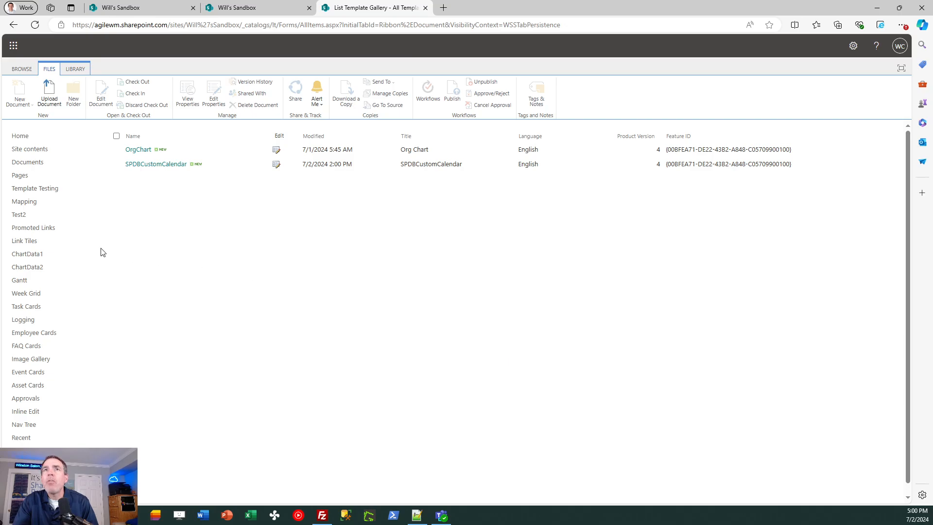
click(29, 149)
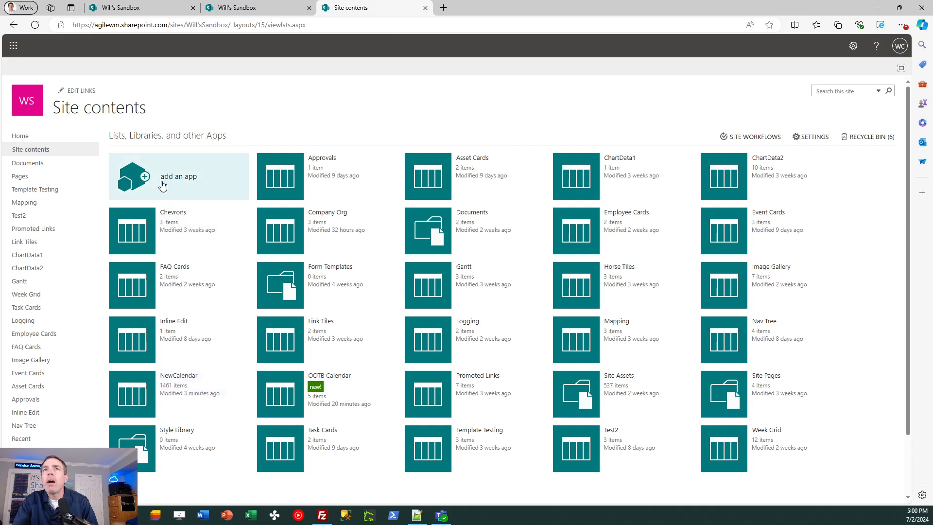
Step: Page to the second set of add-able apps, cancelling the Custom List naming prompt
click(327, 230)
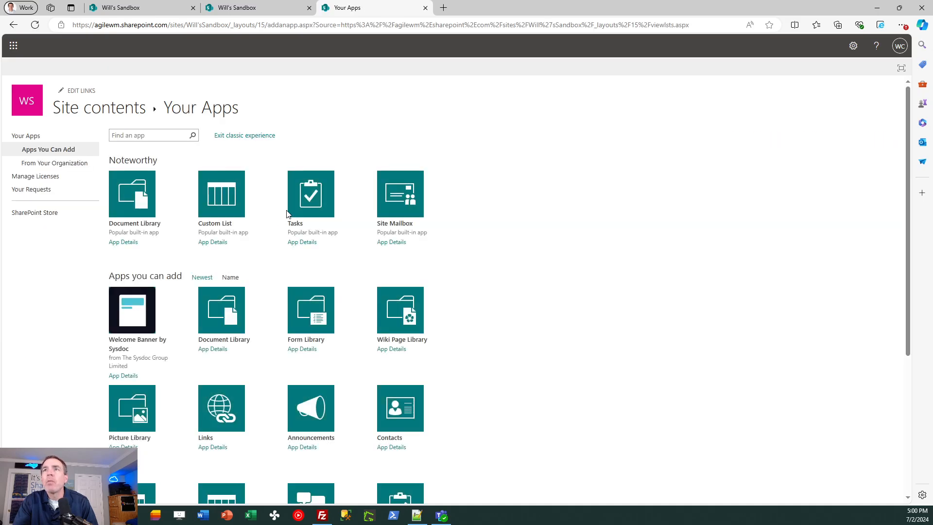
scroll(down, 3)
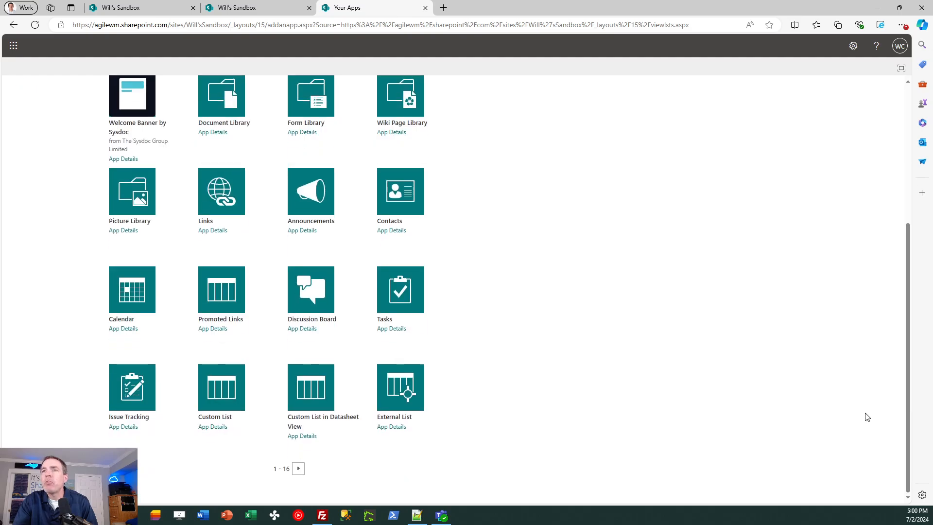
click(298, 468)
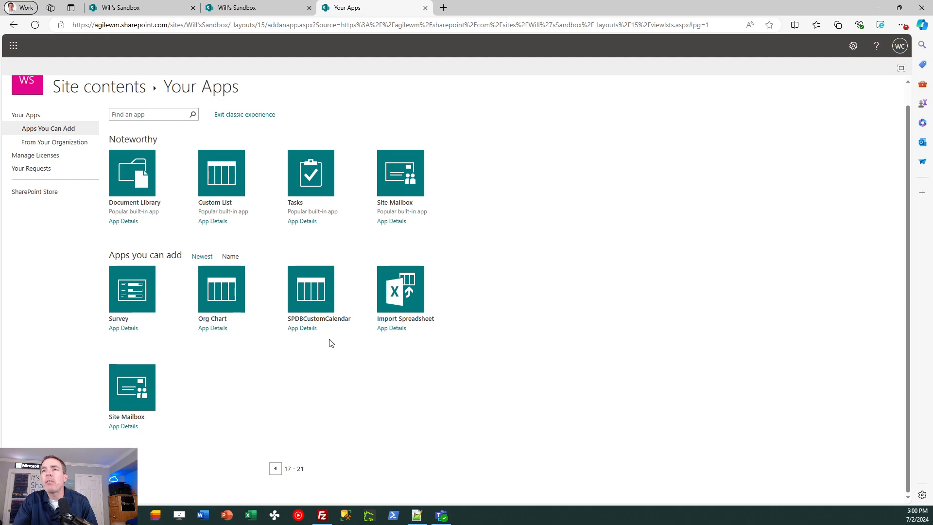
mouse_move(320, 291)
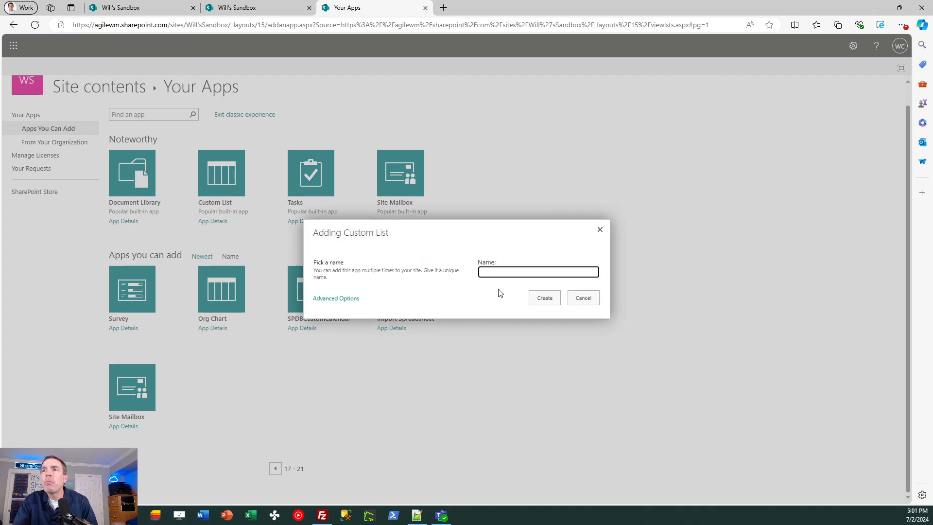
mouse_move(583, 297)
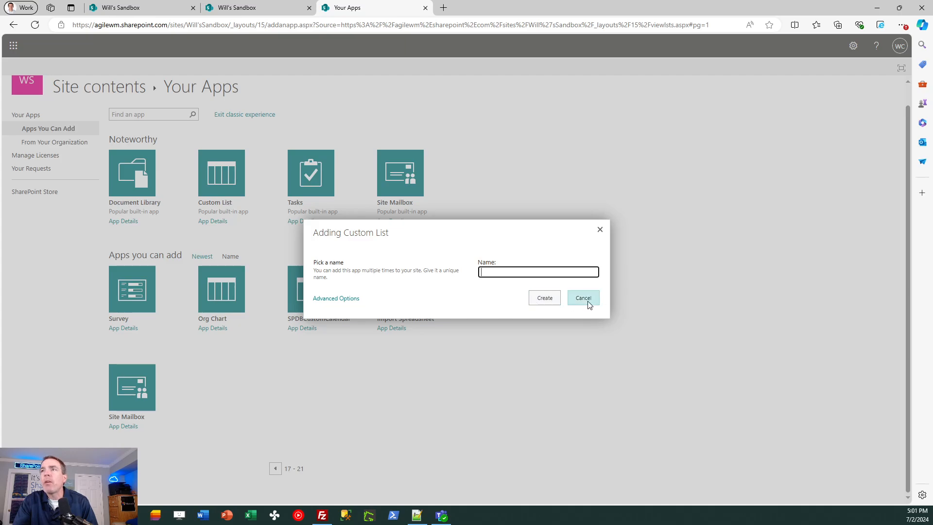
click(582, 298)
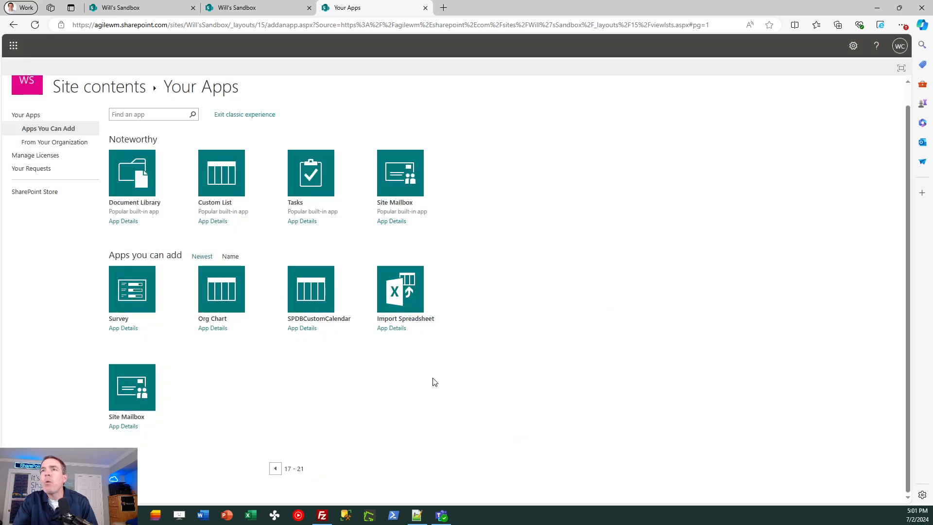
mouse_move(415, 389)
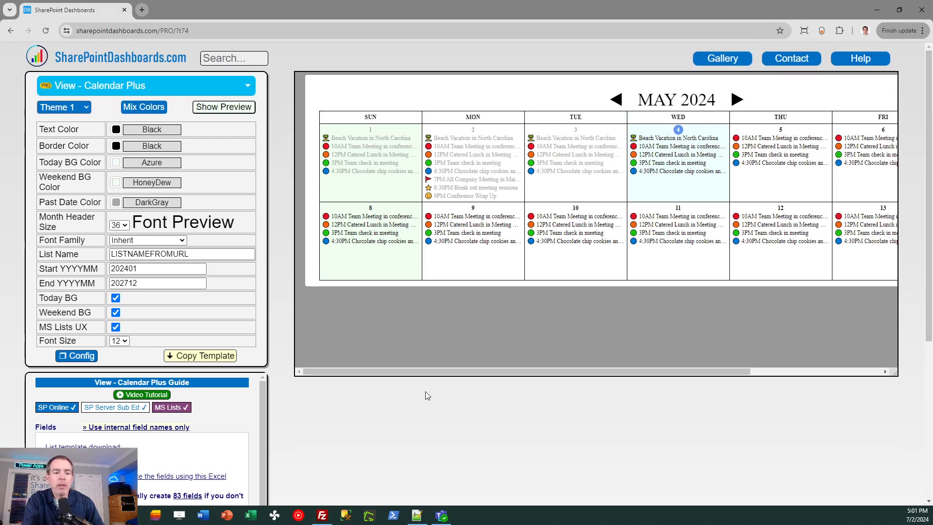
Step: Show the Calendar Plus preview in a SharePoint list layout, then scroll to the guide
click(223, 106)
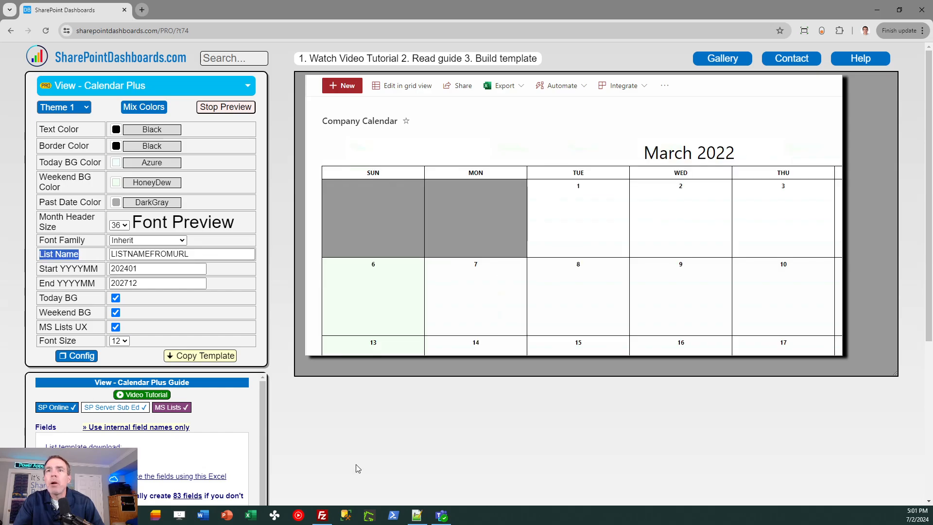
scroll(down, 3)
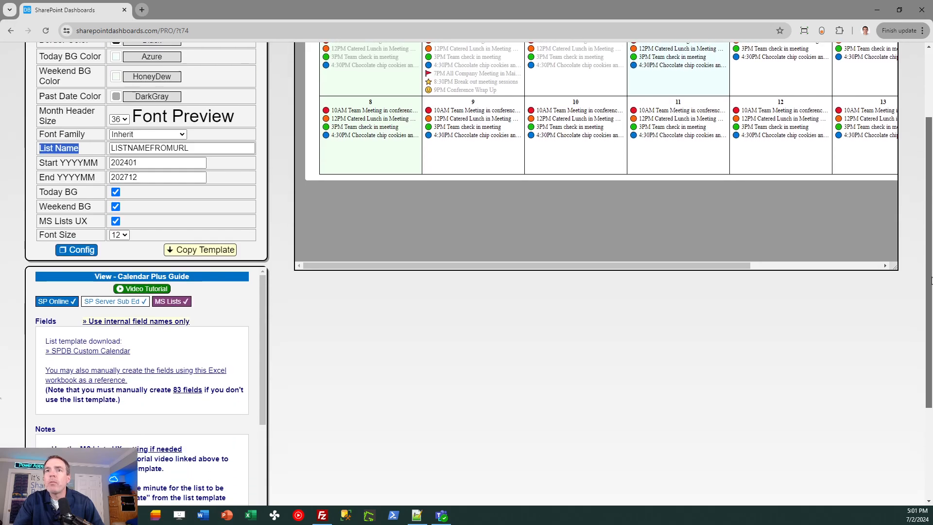
scroll(down, 3)
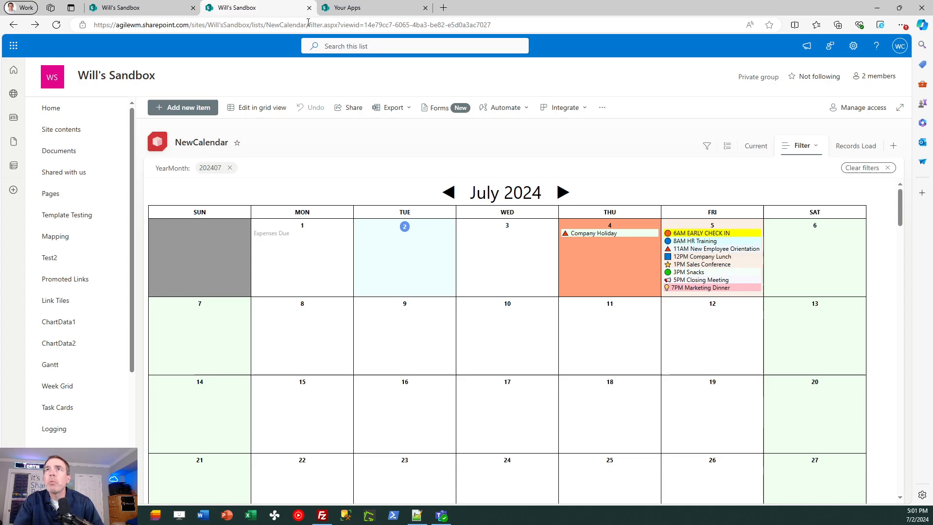
click(291, 24)
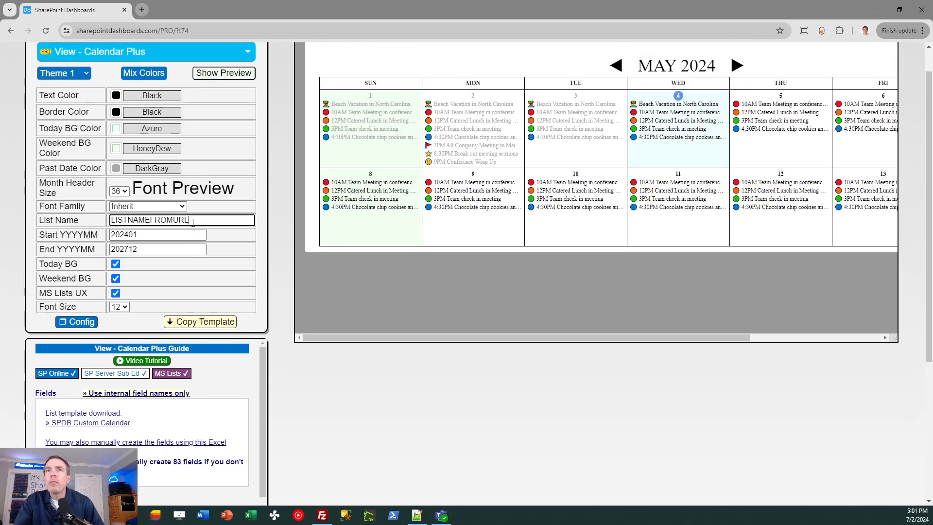
Step: Name the list NewCalendar and copy the Calendar Plus template
text(NewCalendar)
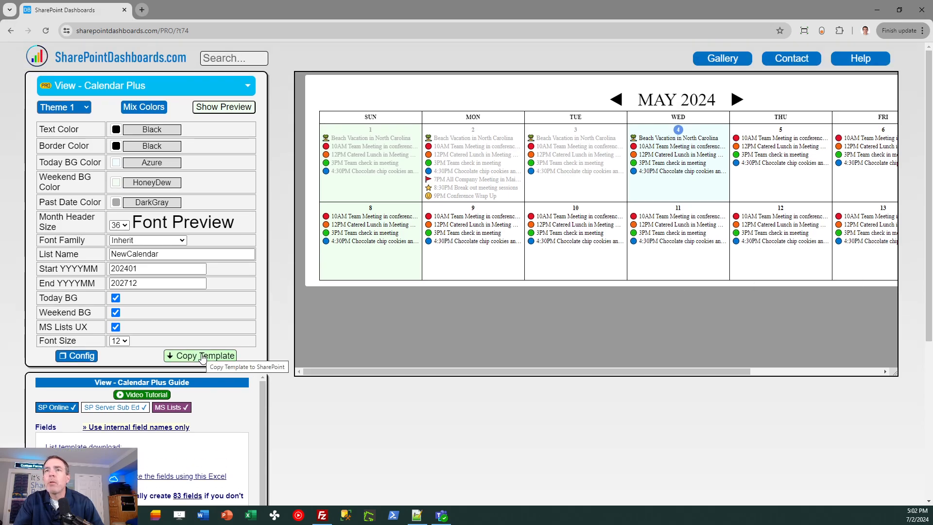
click(201, 355)
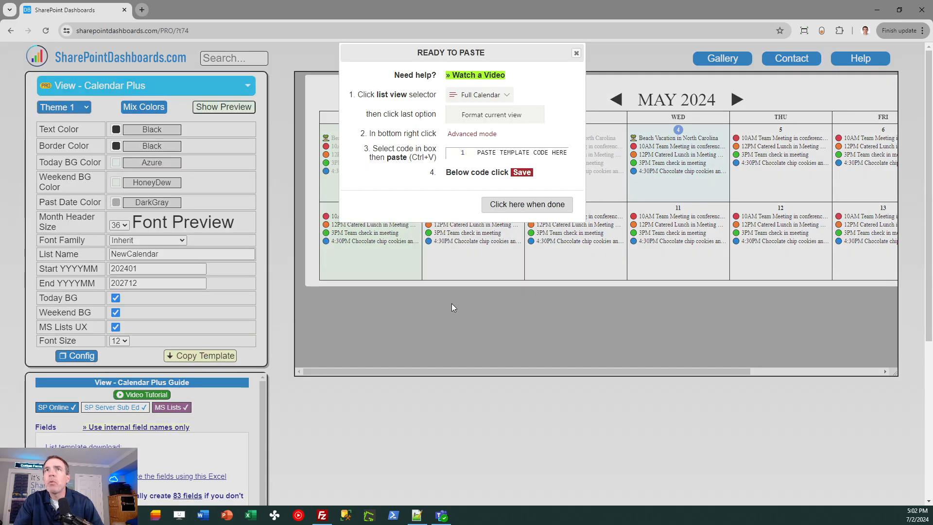
mouse_move(374, 345)
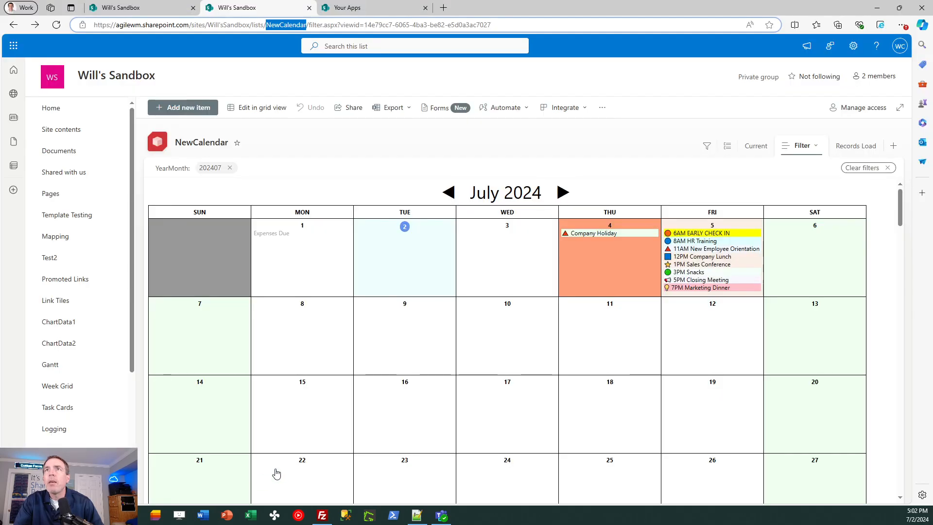
mouse_move(567, 209)
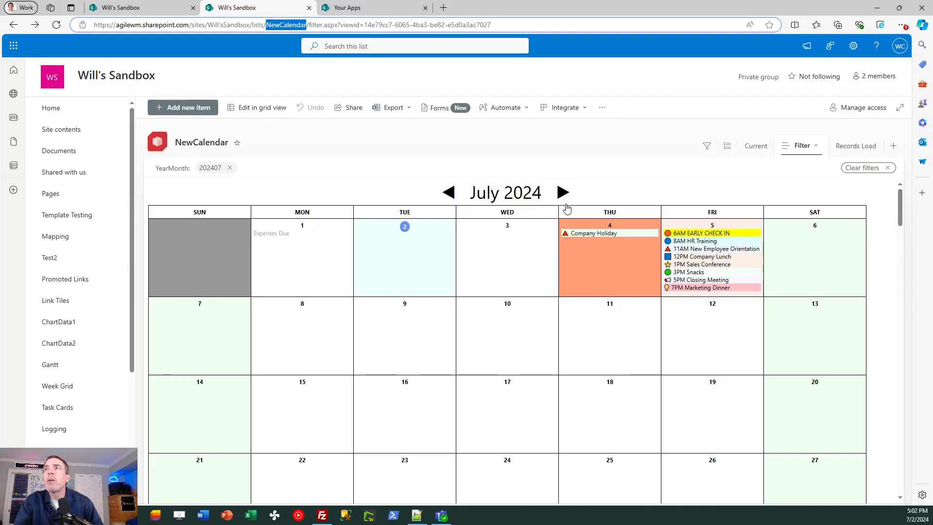
Step: Replace the Filter view's formatting JSON with the Calendar Plus template and save it
click(801, 145)
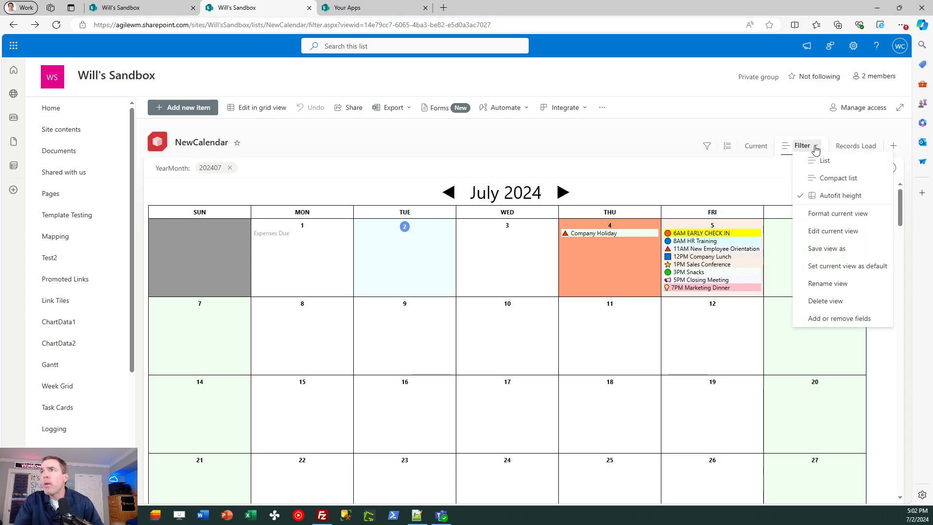
mouse_move(839, 318)
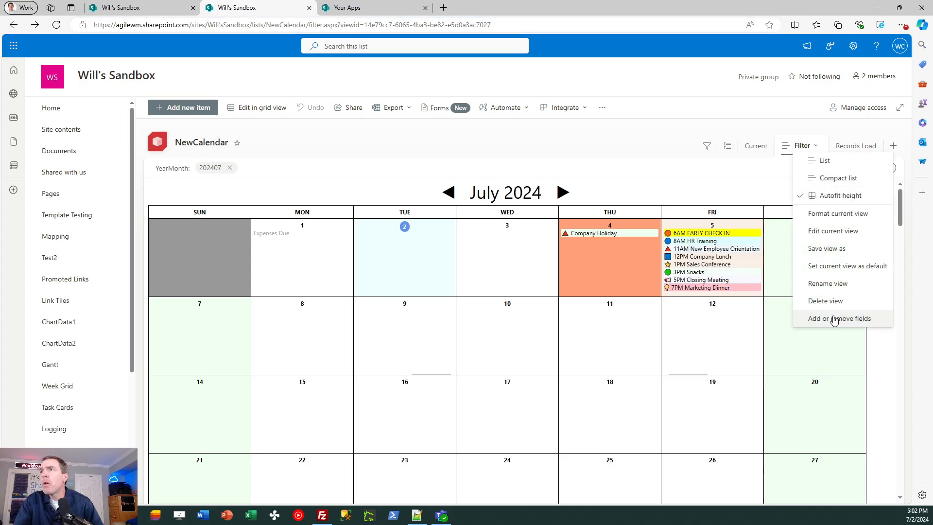
click(838, 318)
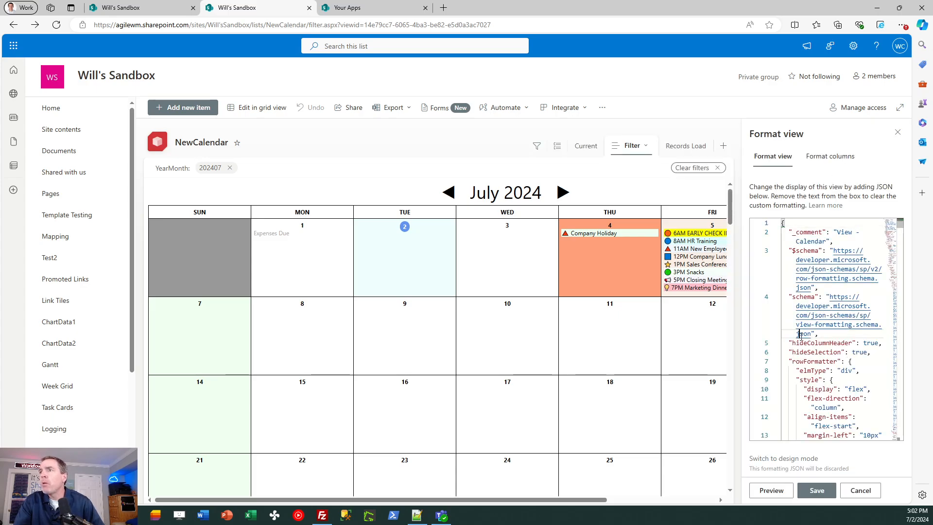
key(ctrl+a)
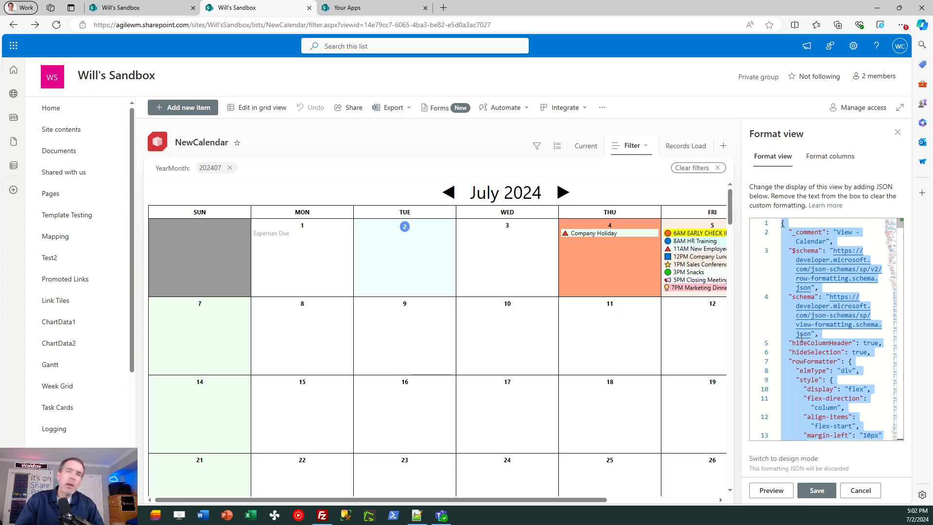
click(816, 489)
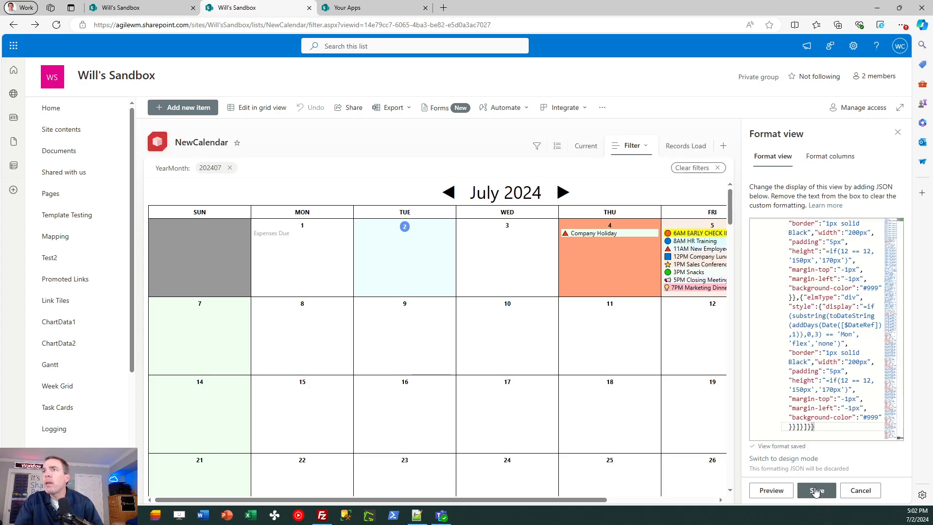
click(816, 489)
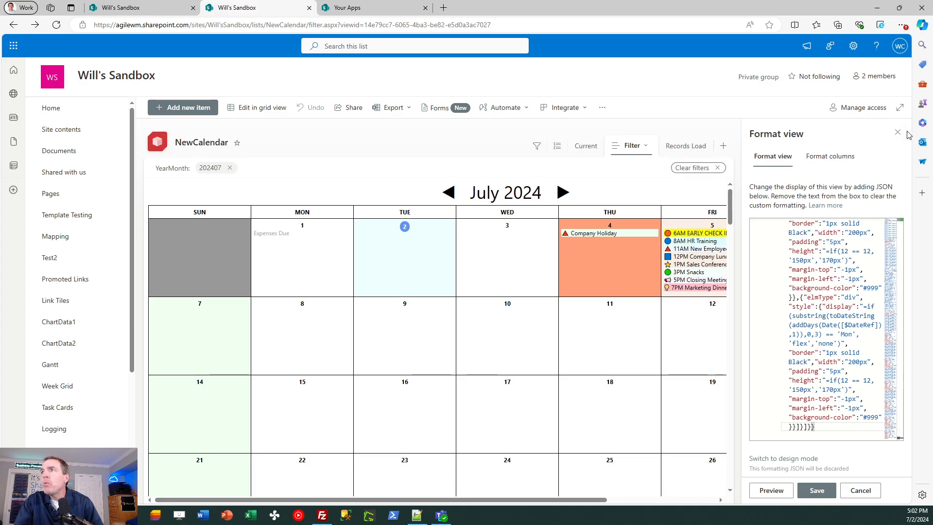
Step: Close the format pane and check NewCalendar's Current view showing the July 2024 calendar
click(898, 132)
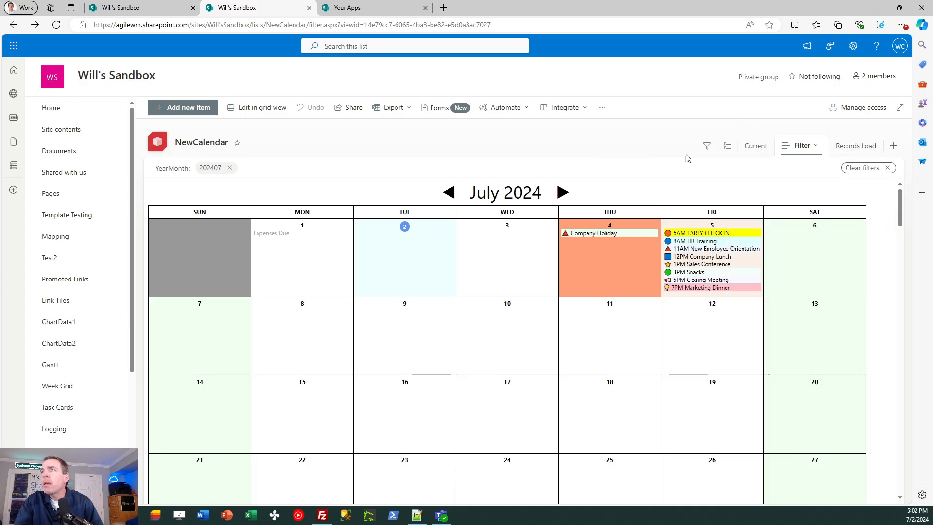
click(768, 145)
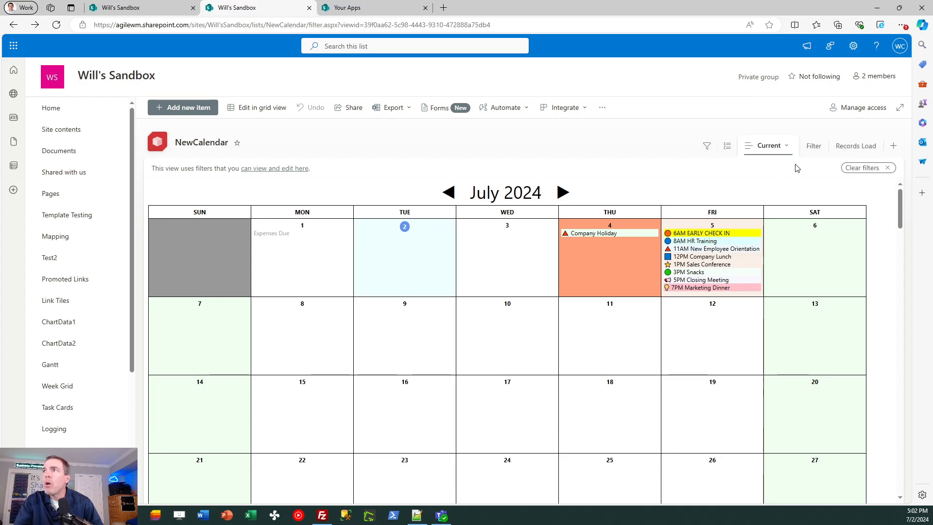
mouse_move(851, 177)
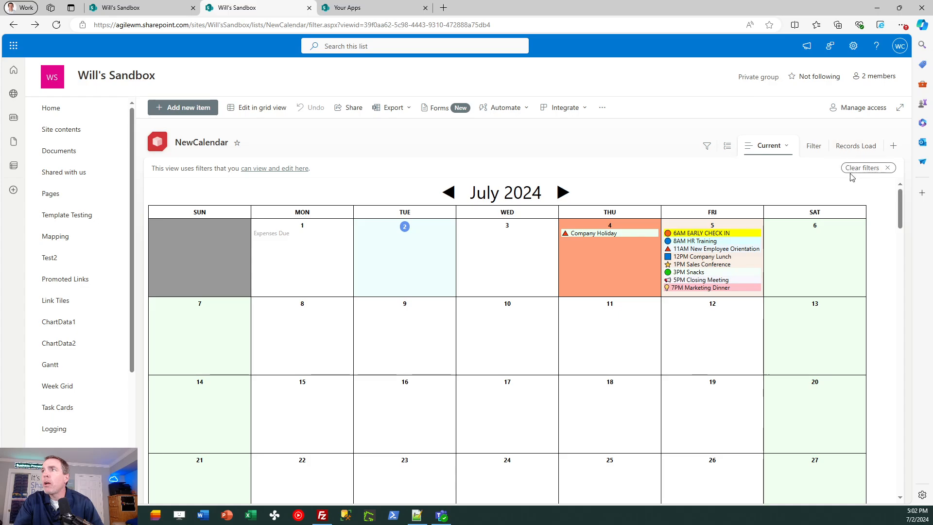
mouse_move(786, 155)
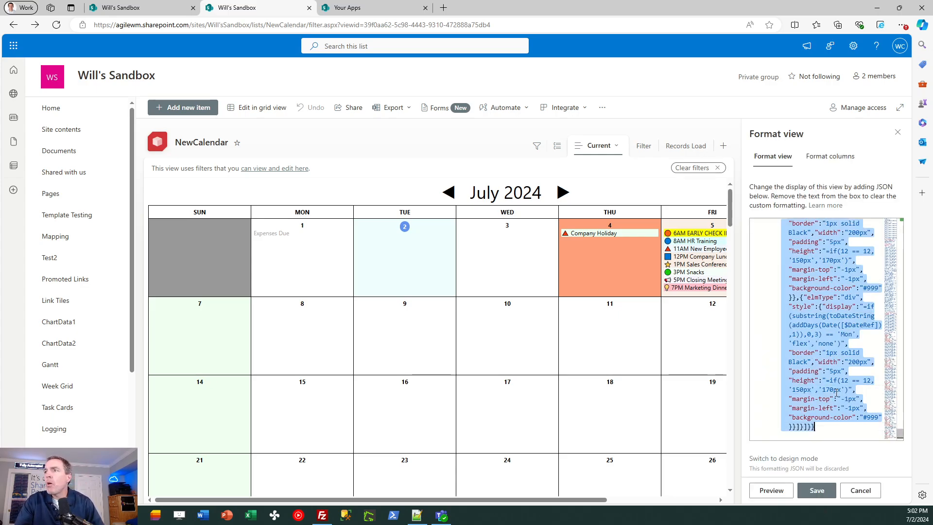
click(816, 490)
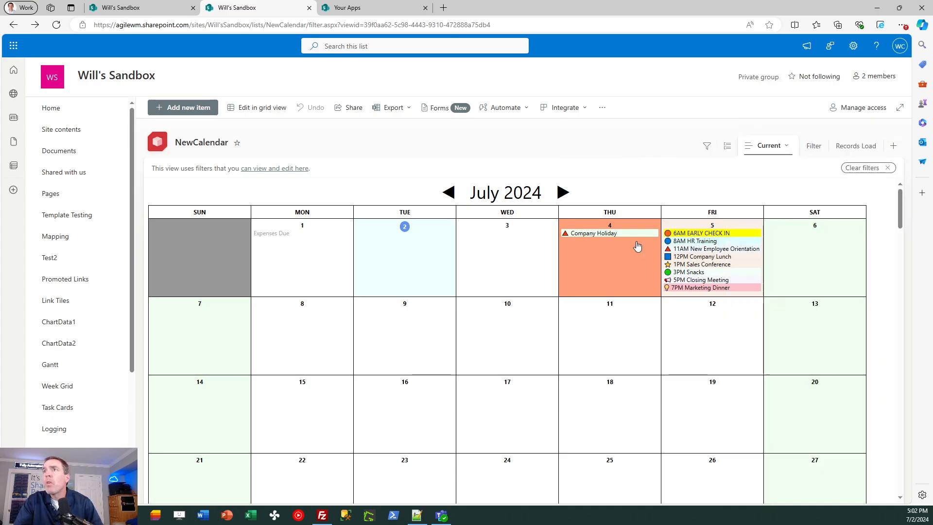
mouse_move(599, 188)
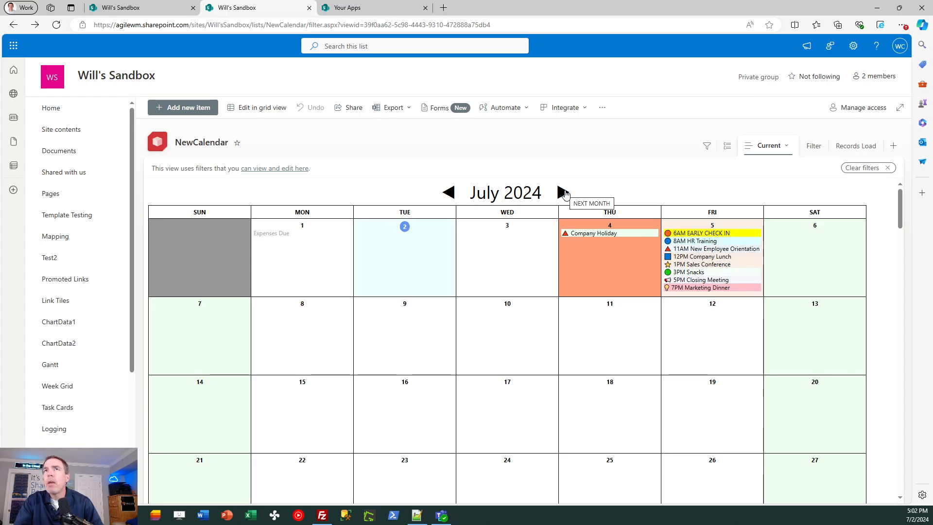
click(562, 192)
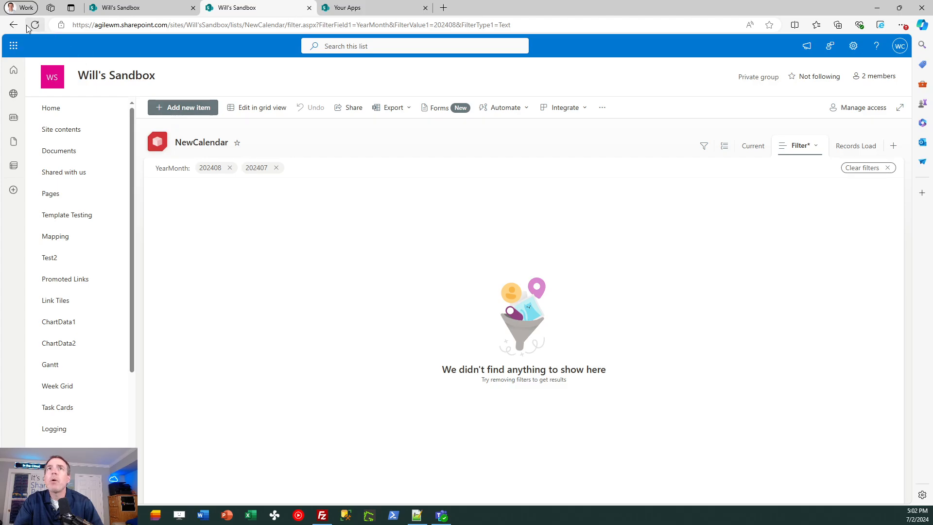
click(34, 25)
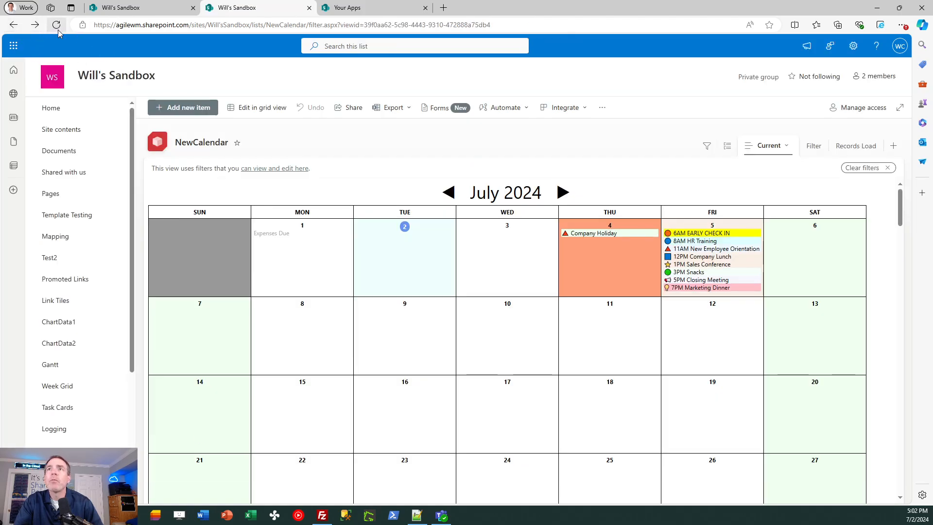
click(56, 24)
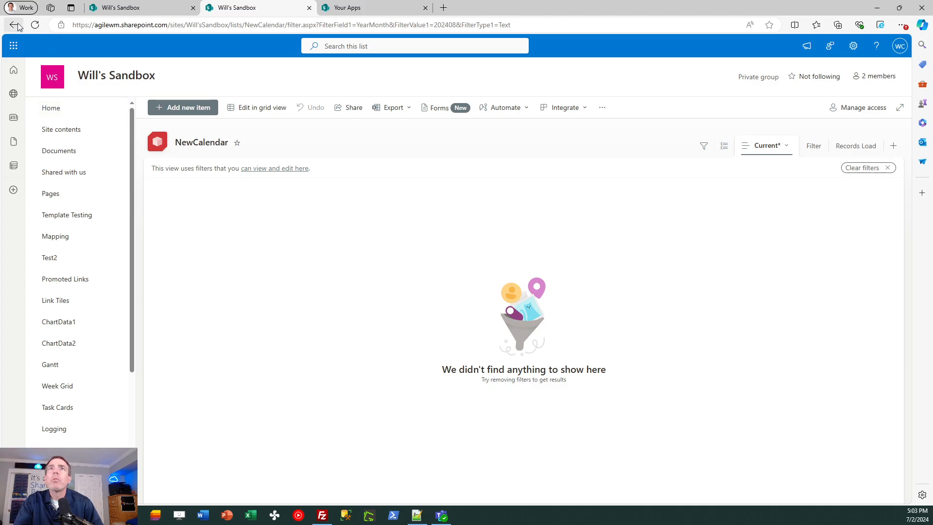
click(13, 24)
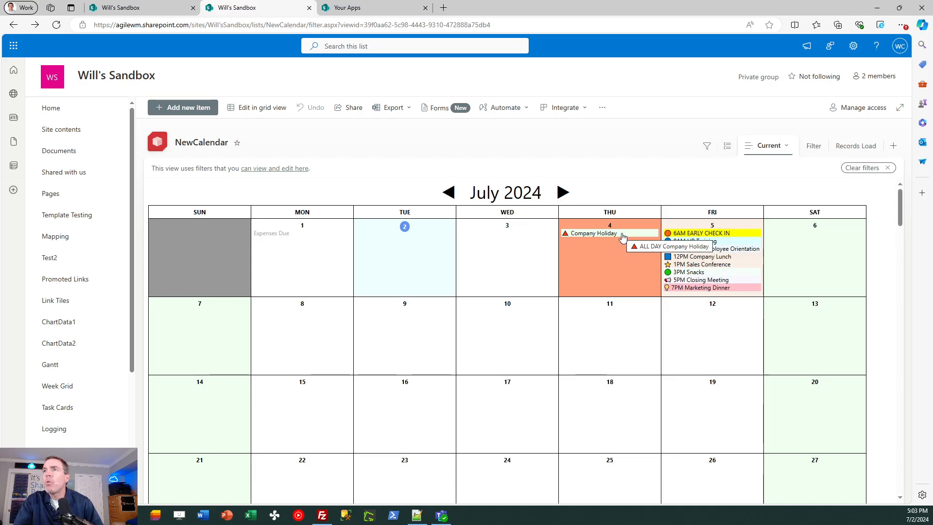
mouse_move(636, 309)
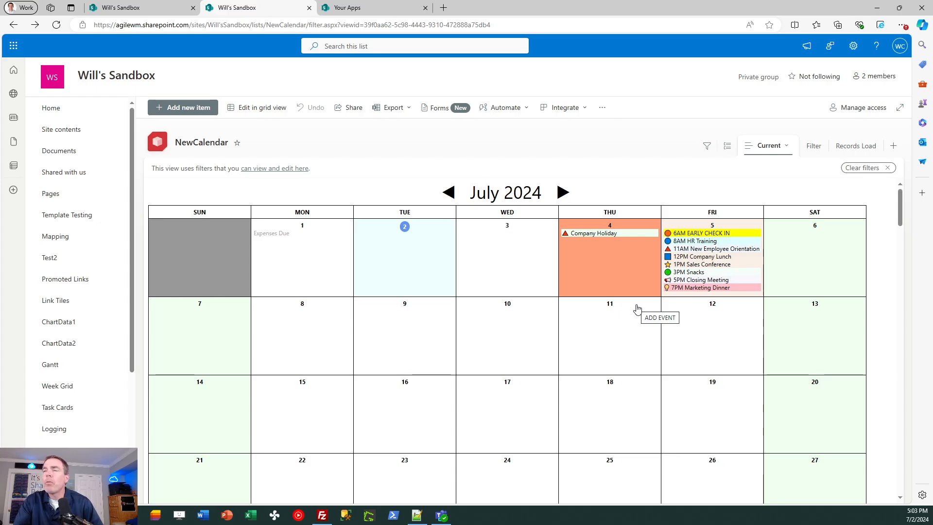
mouse_move(446, 446)
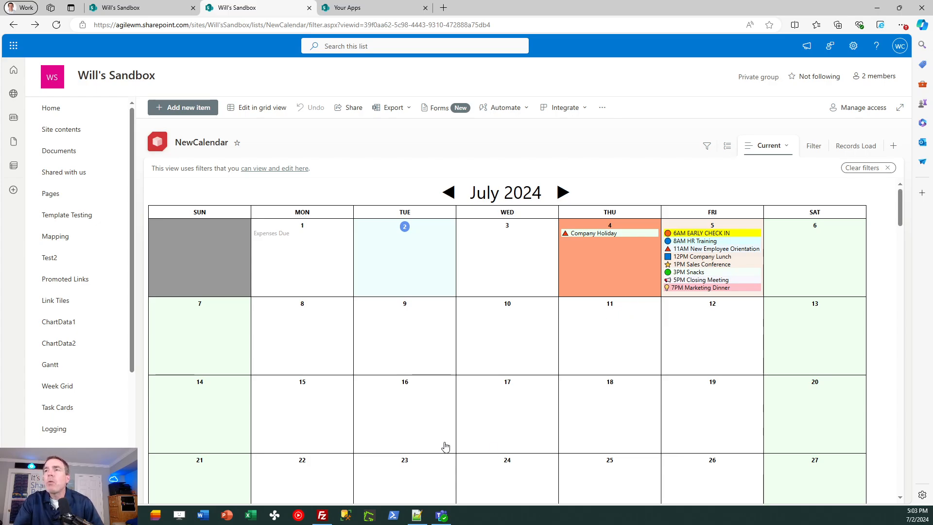
mouse_move(223, 476)
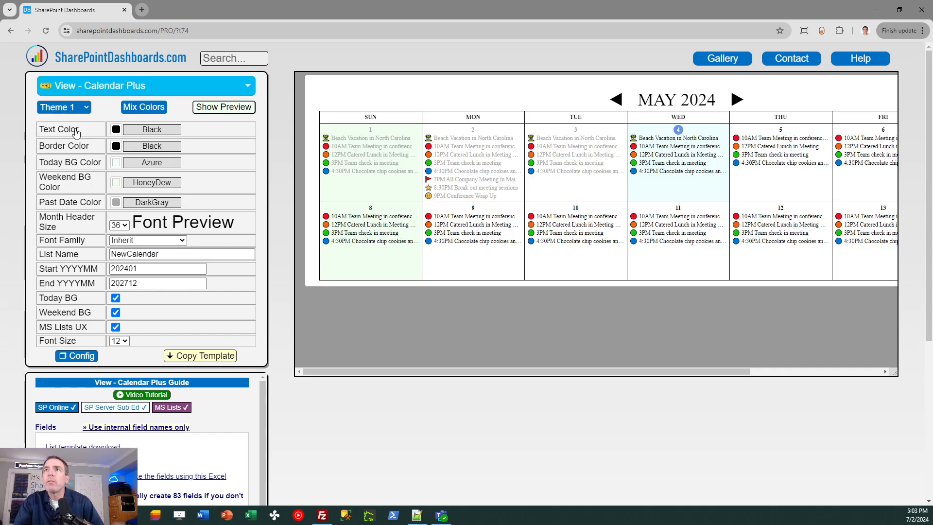
Step: Copy a Calendar Plus template using Theme 2, Courier New font and list name NewCalendar
click(59, 107)
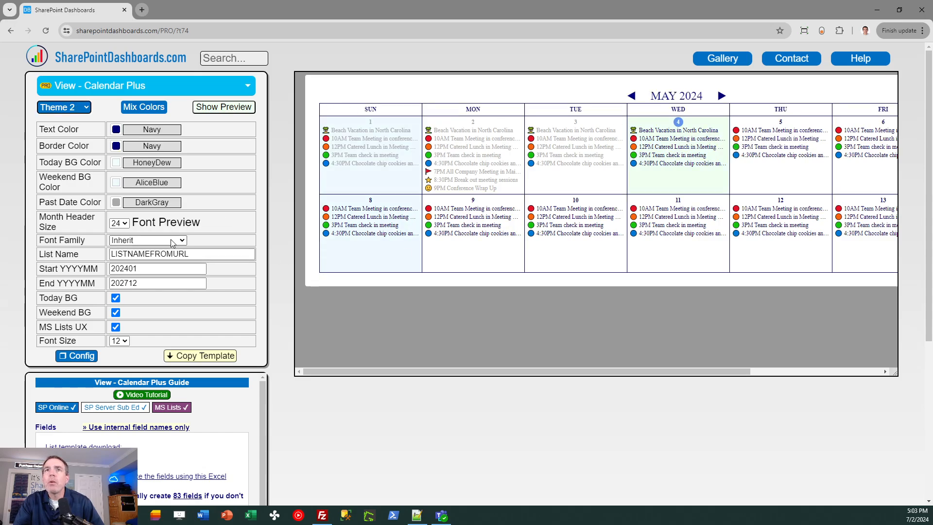
click(146, 240)
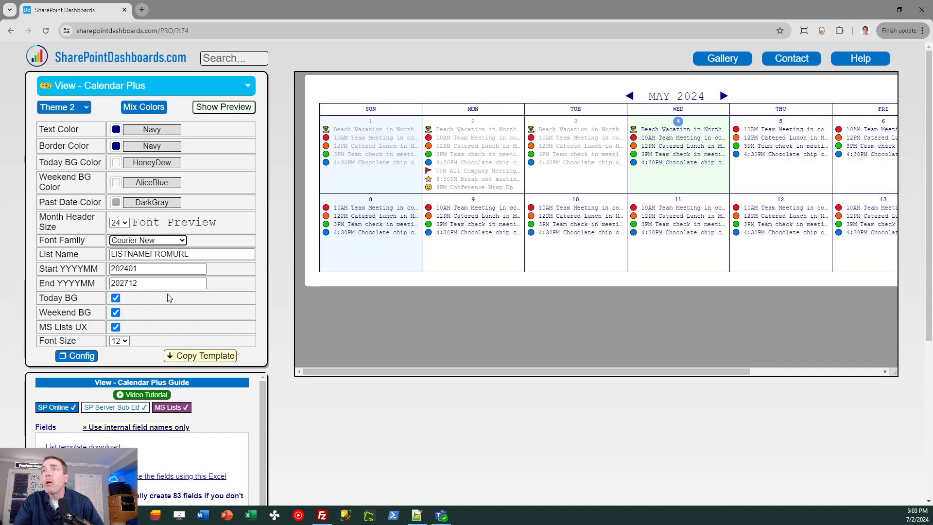
mouse_move(474, 180)
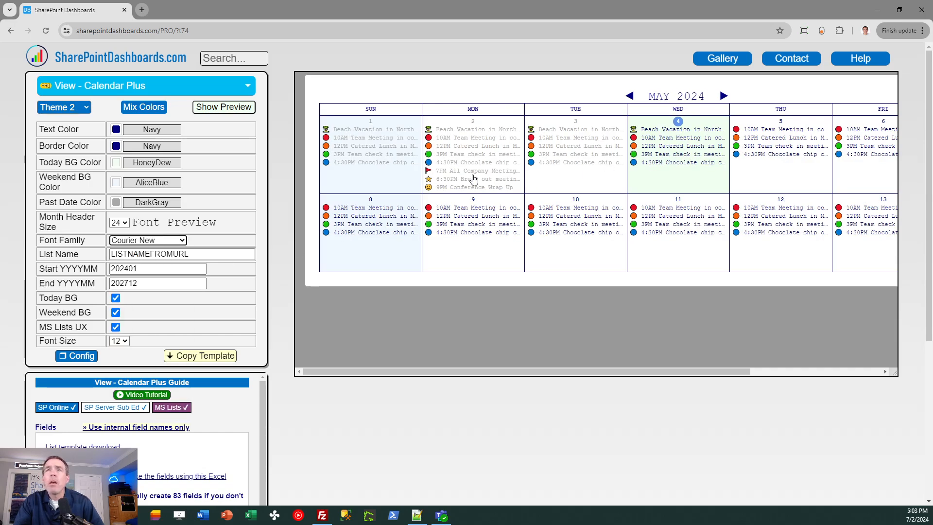
click(181, 254)
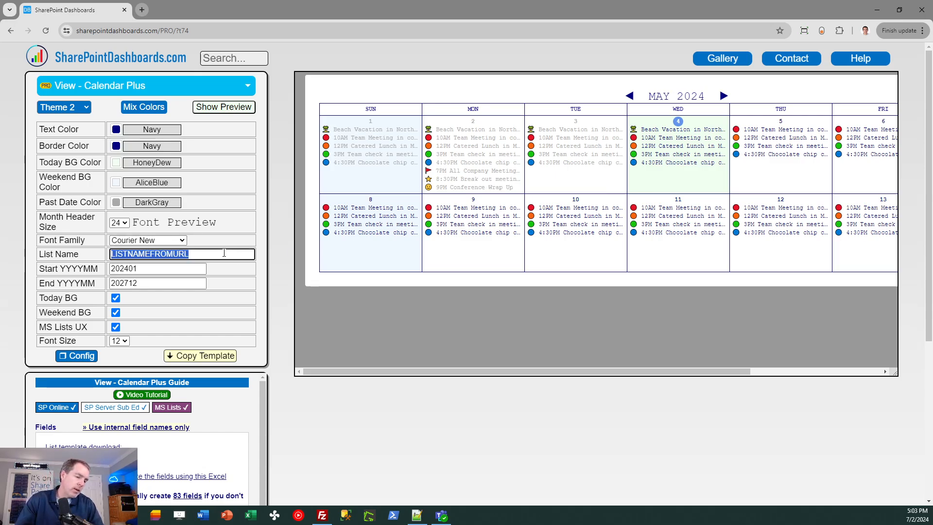
text(NewCalendar)
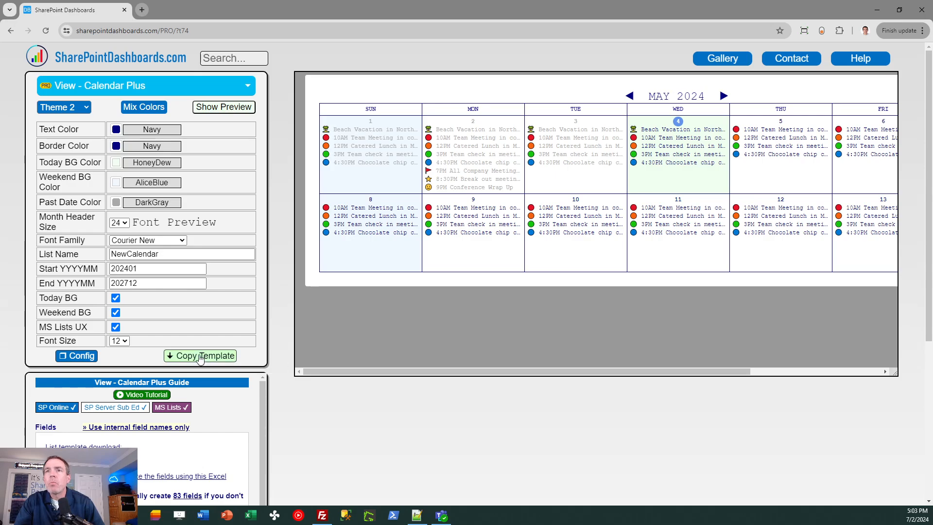
click(205, 355)
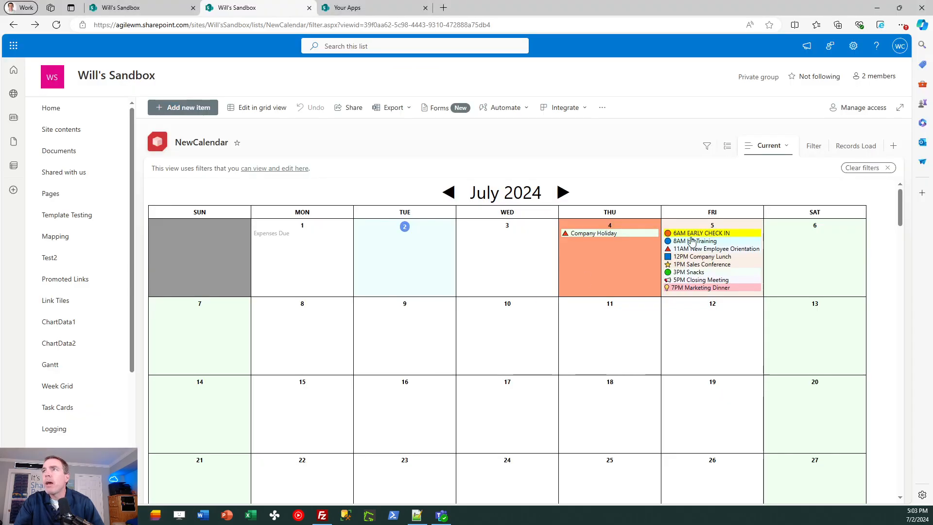
Step: Save the pasted navy, Courier New formatting on the NewCalendar view
click(768, 145)
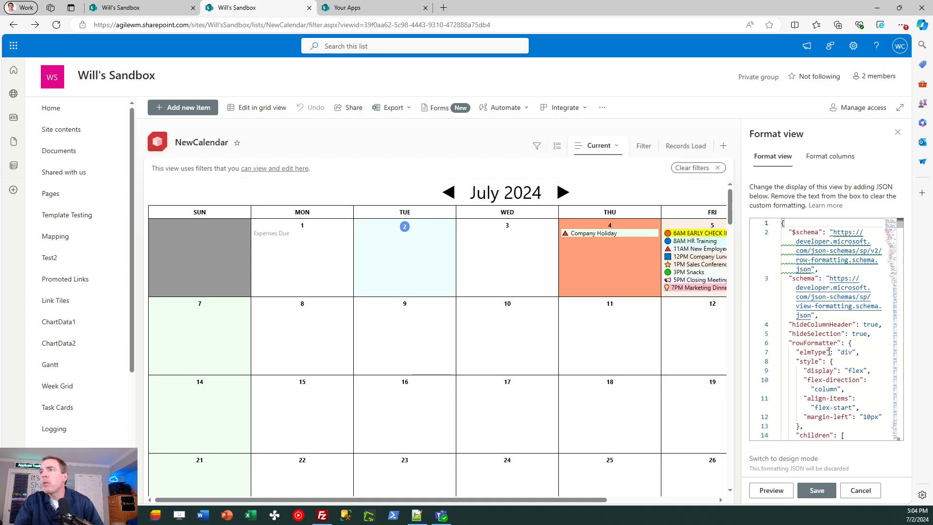
scroll(down, 3)
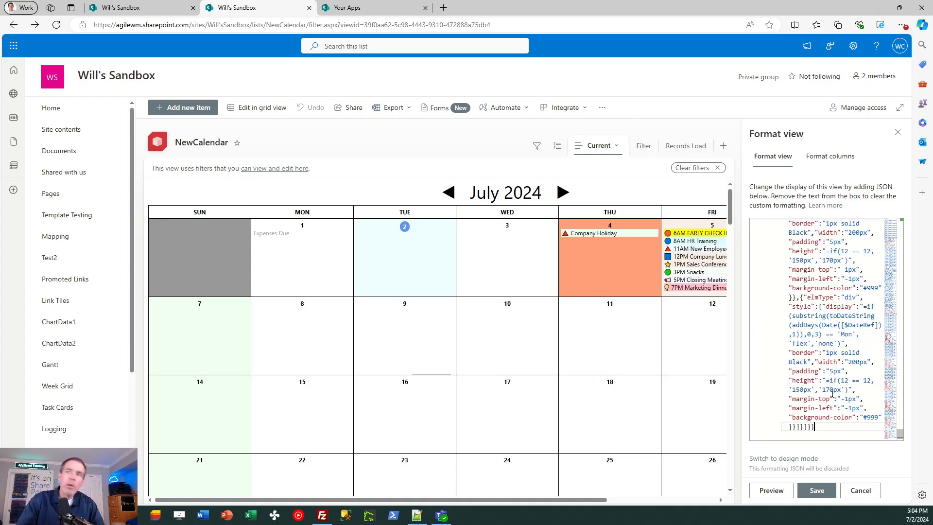
click(815, 489)
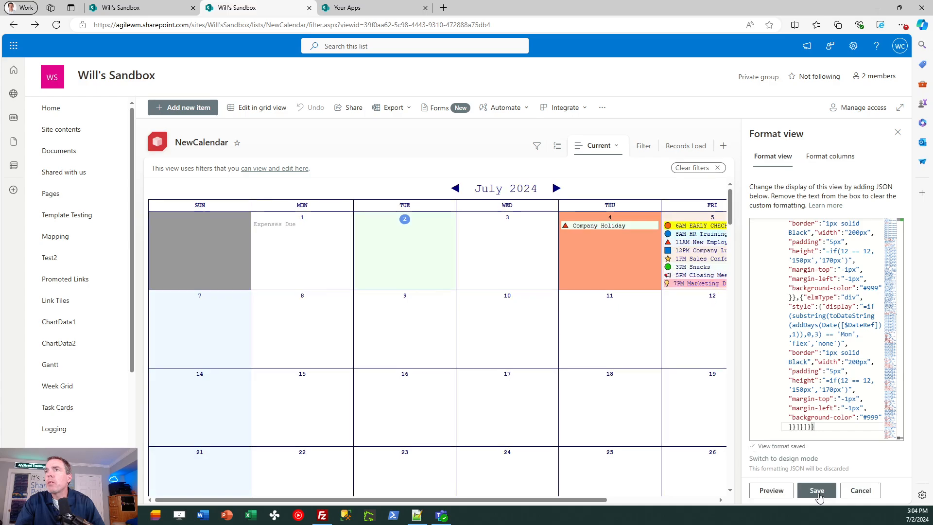
click(815, 490)
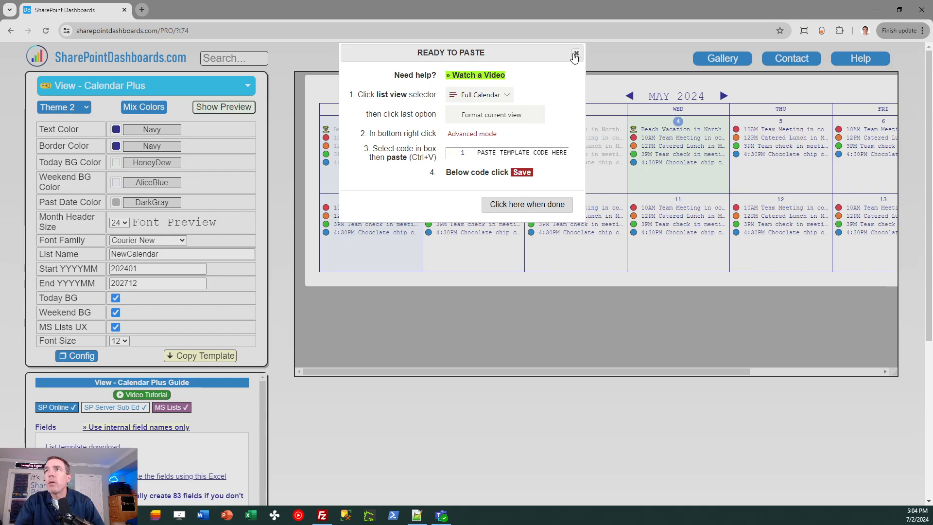
Step: Dismiss the paste instructions and change the template's font size setting
click(574, 53)
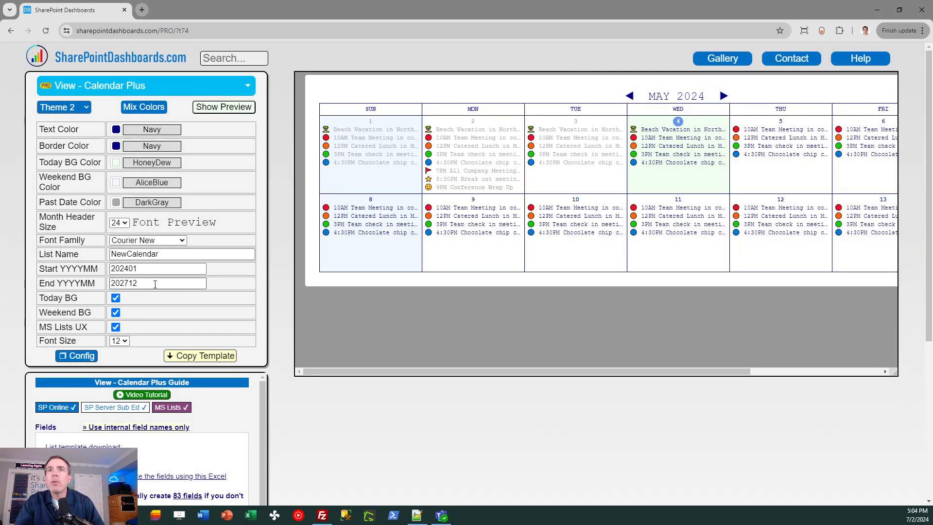
click(118, 340)
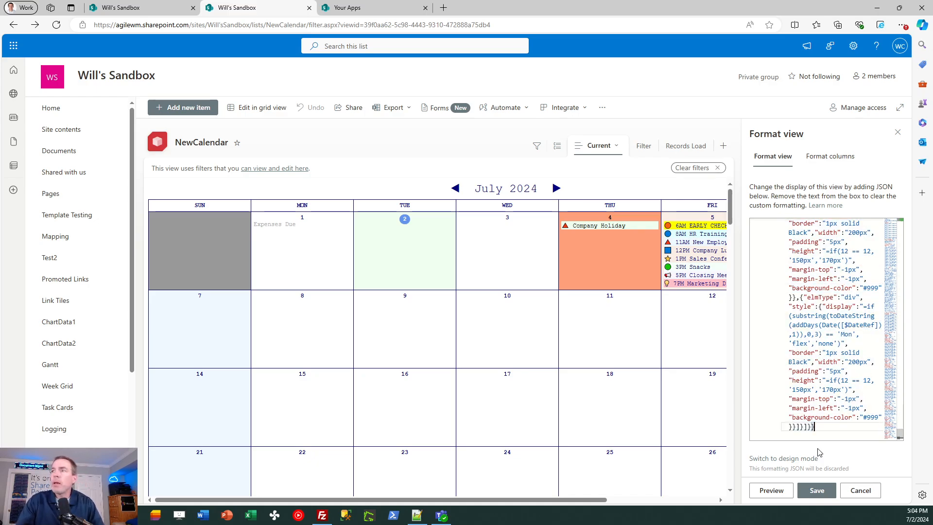
Step: Save the larger-text formatting and close the format pane
click(816, 489)
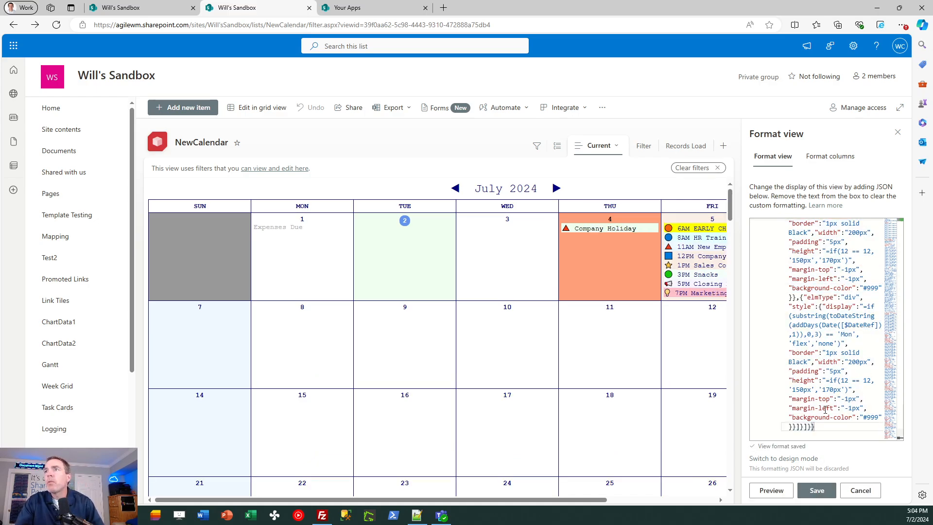
click(897, 132)
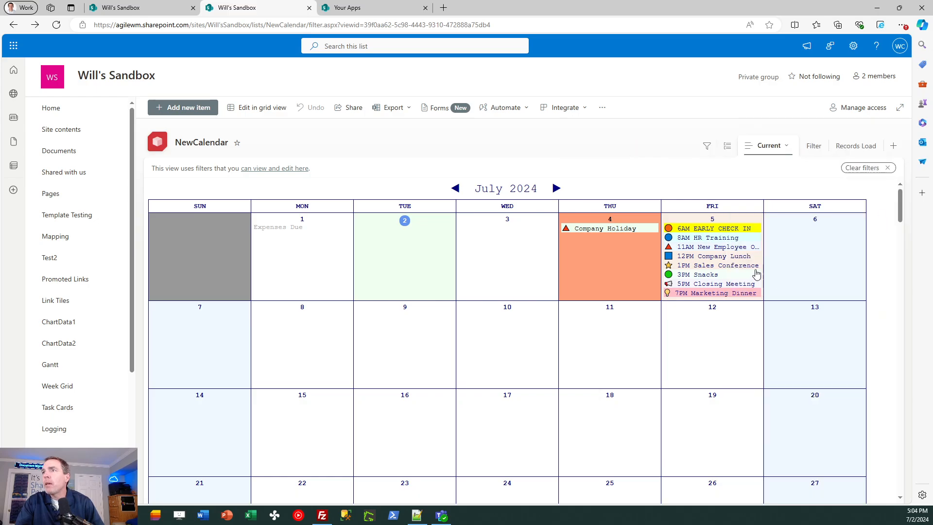
mouse_move(720, 238)
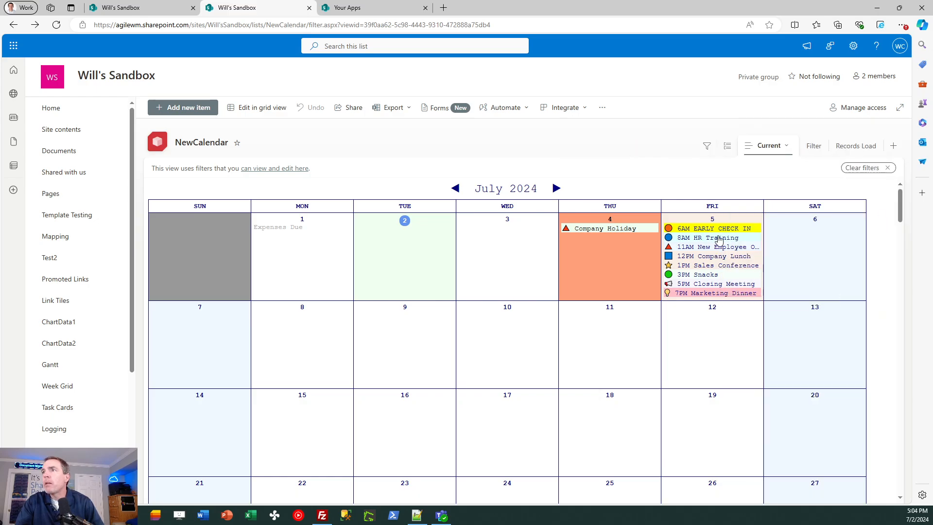
mouse_move(713, 227)
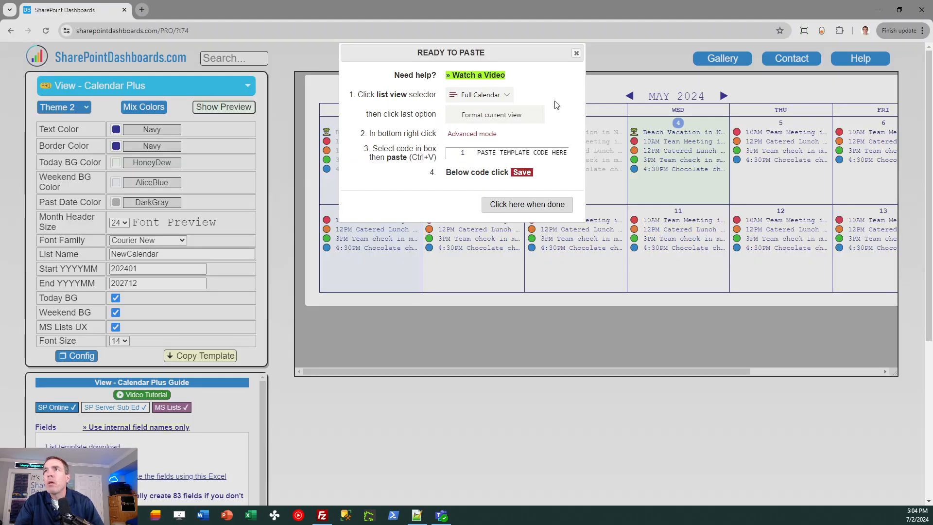
Step: Apply Theme 3 with a lavender weekend background in the calendar builder
click(575, 53)
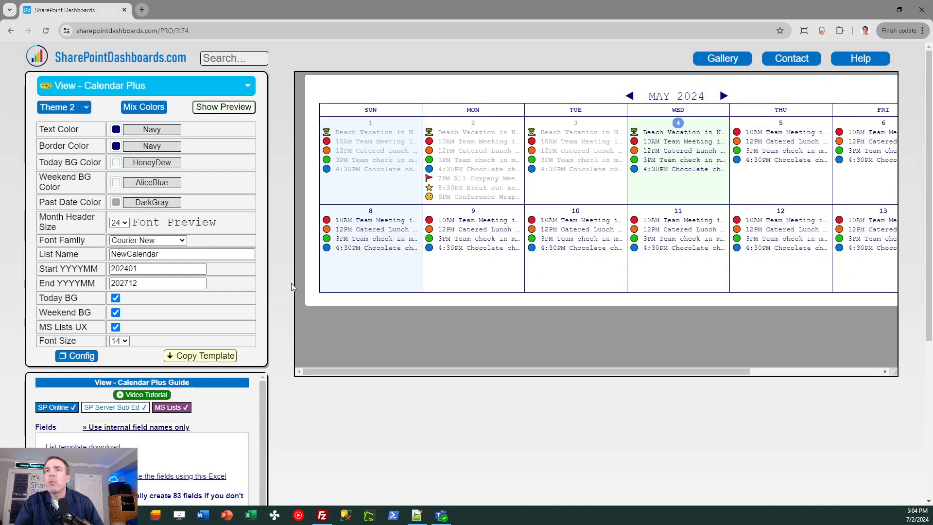
click(59, 107)
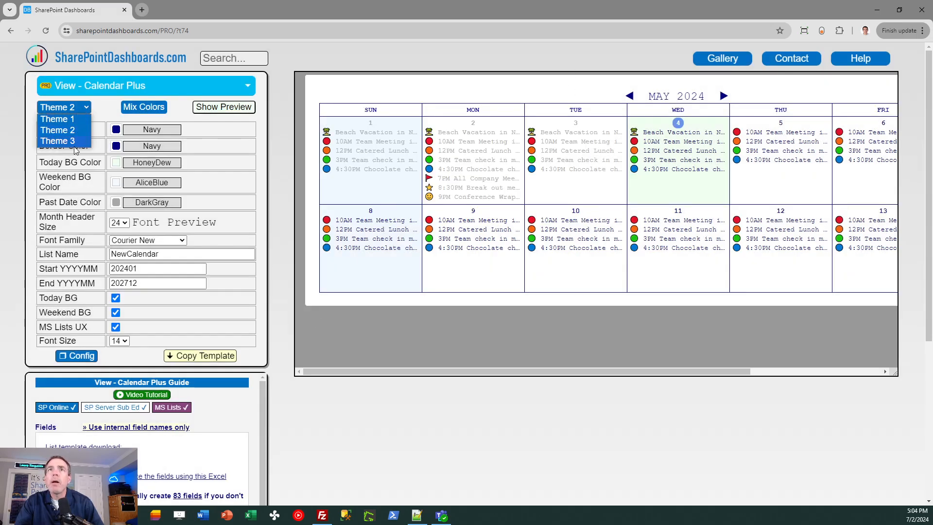
click(57, 141)
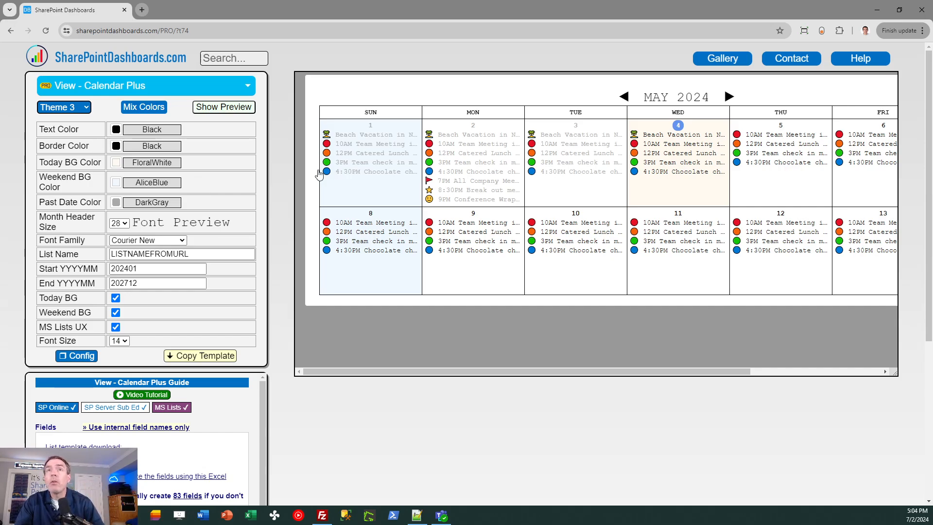
mouse_move(122, 172)
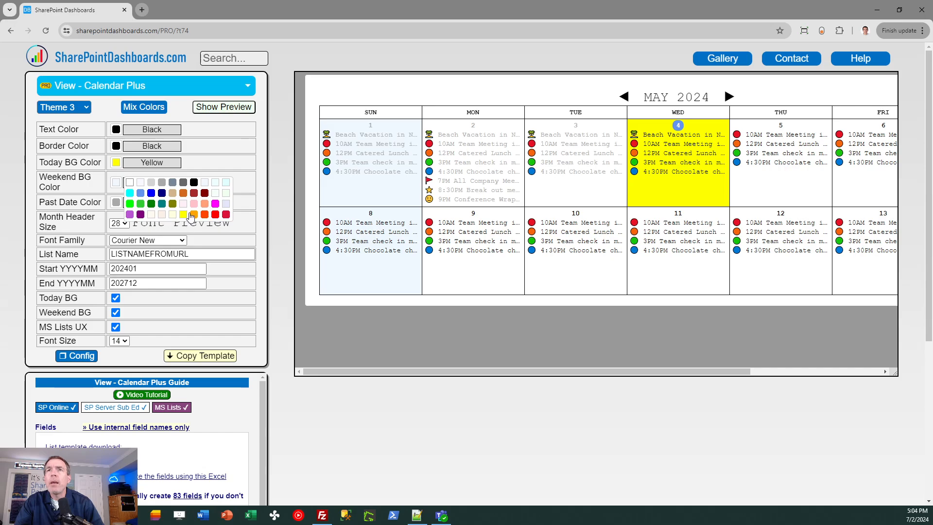
click(140, 193)
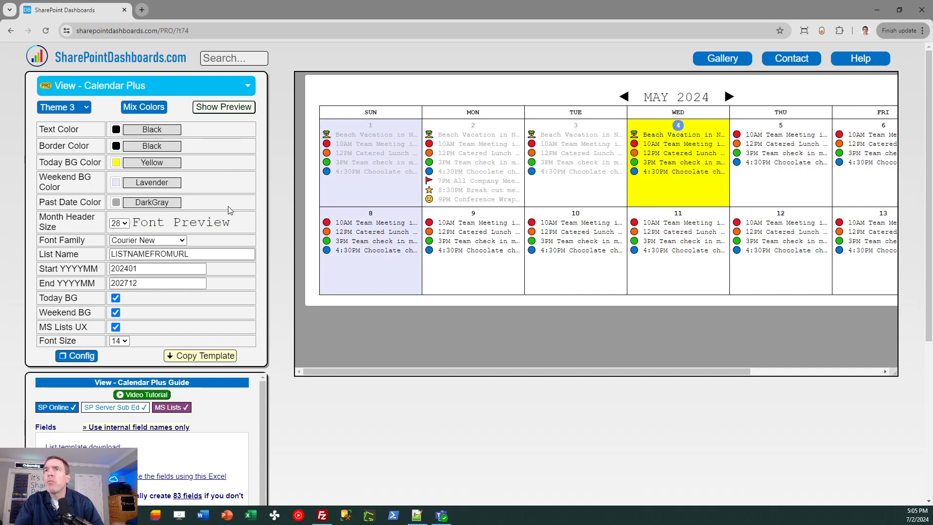
mouse_move(569, 238)
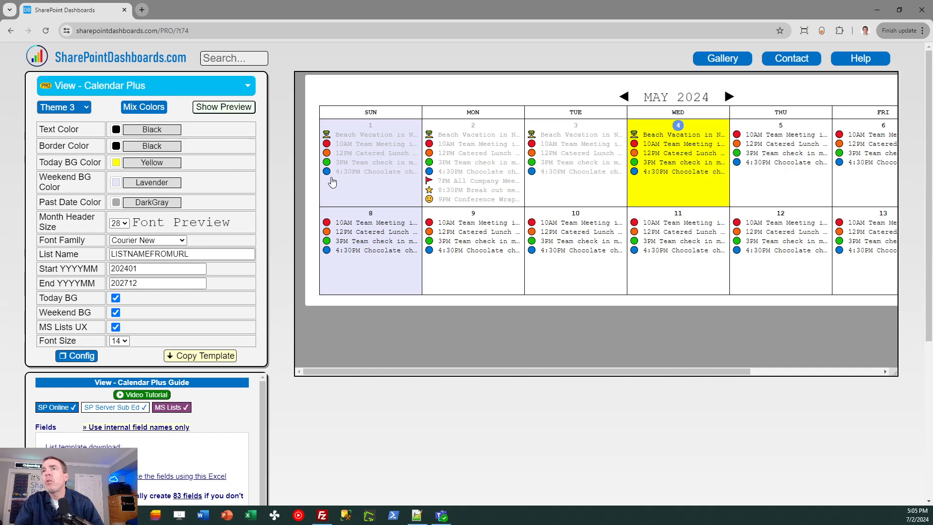
mouse_move(500, 240)
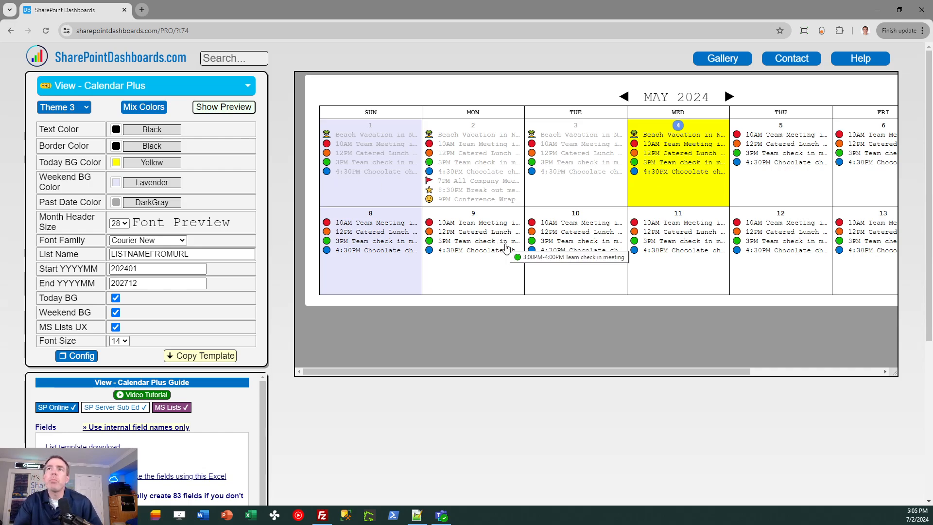
mouse_move(364, 236)
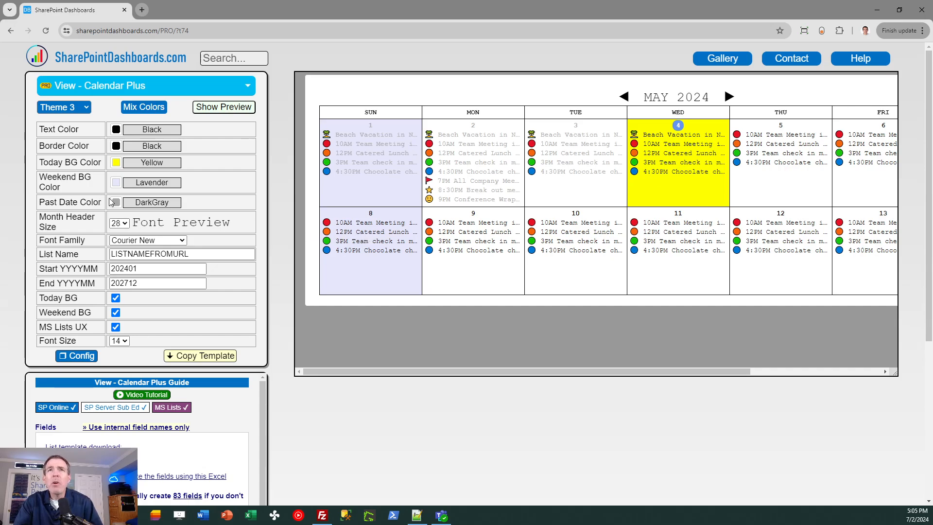
Step: Colour past dates black and uncheck the Today BG and Weekend BG options
click(152, 202)
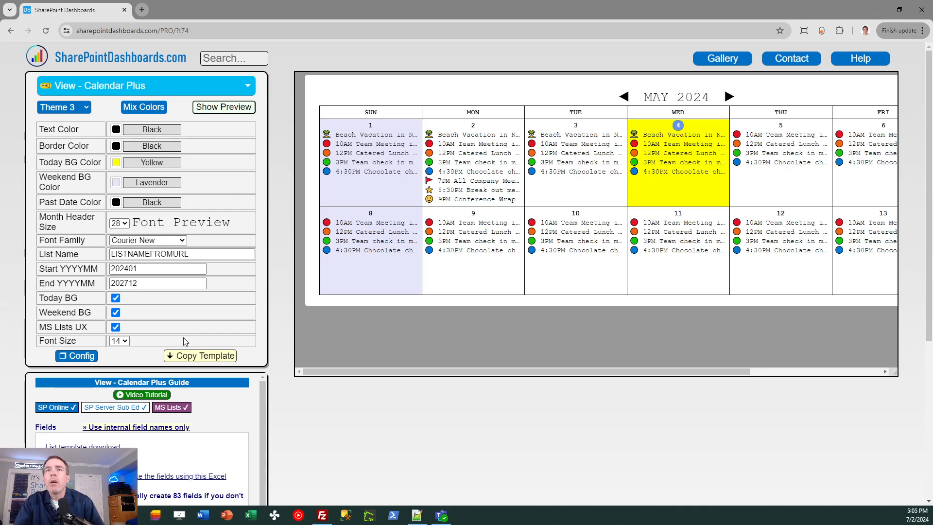
mouse_move(154, 318)
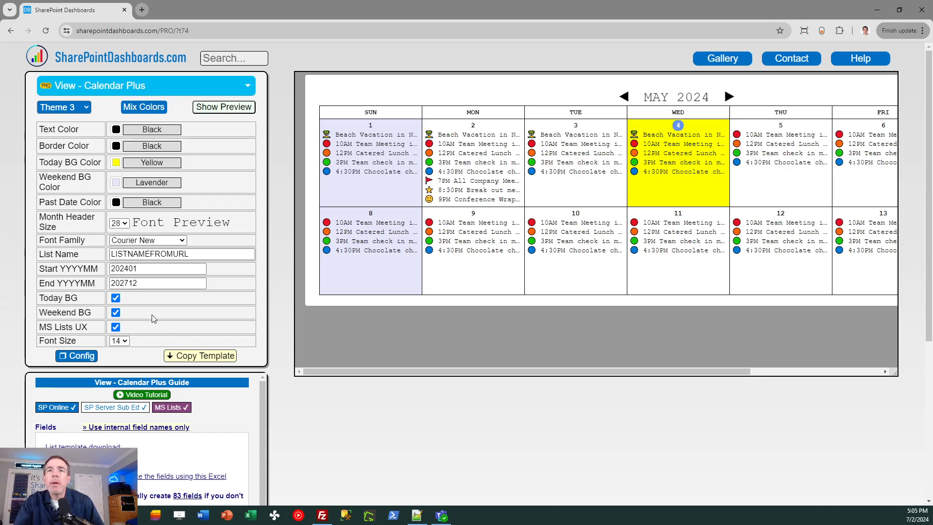
click(116, 298)
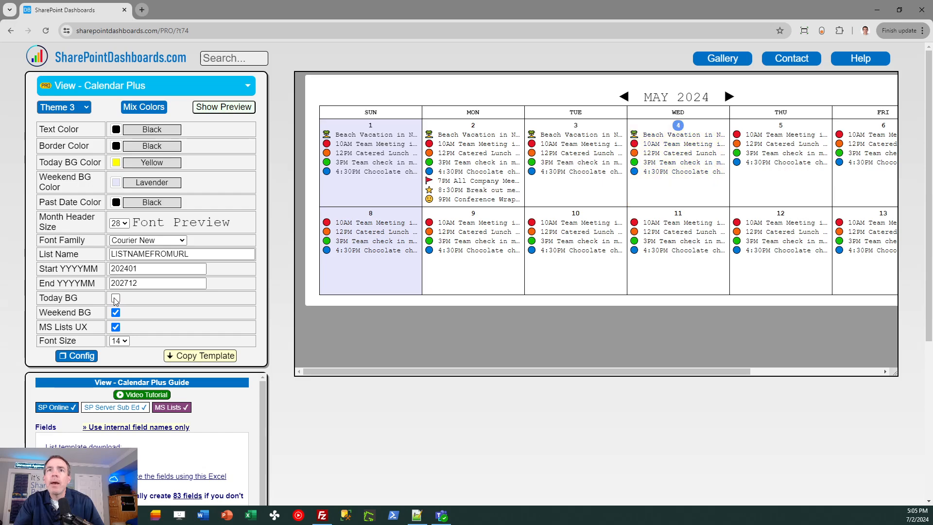
click(115, 312)
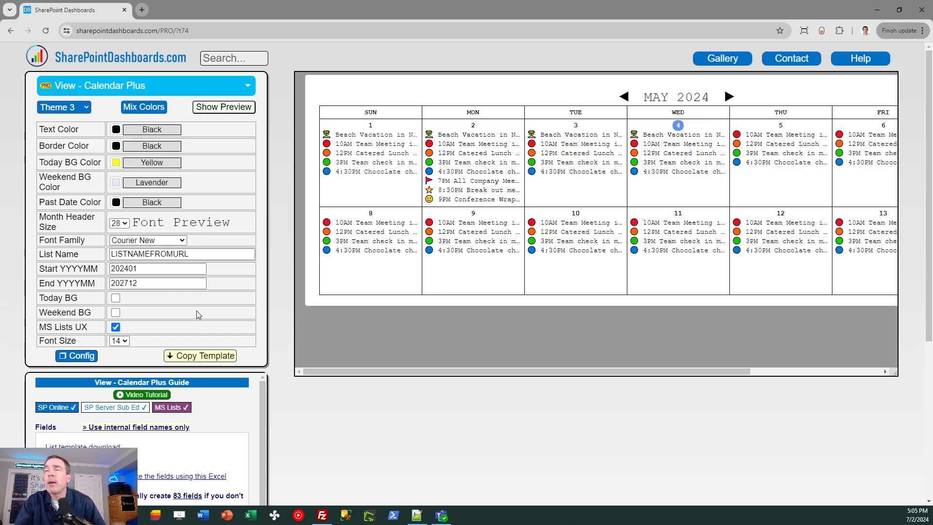
click(157, 283)
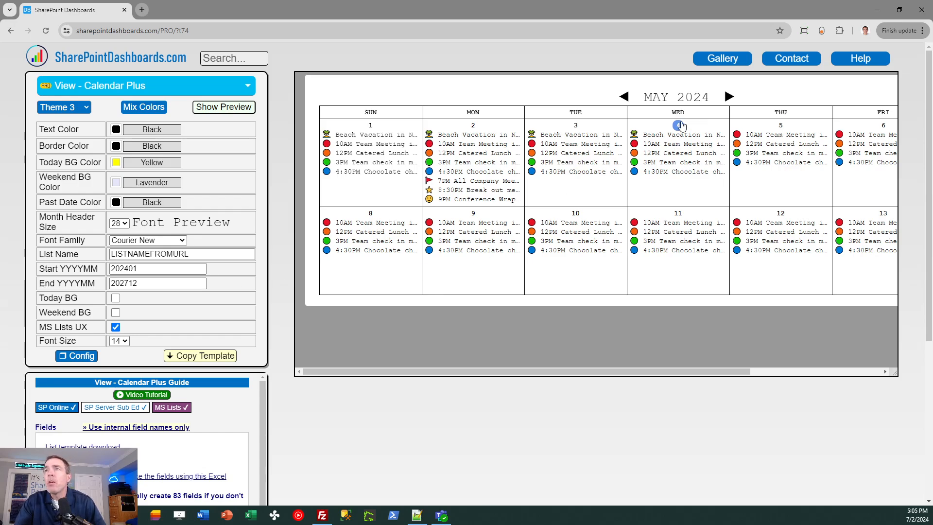
Step: Search the Templates Gallery for 'cale' to list calendar templates
click(720, 58)
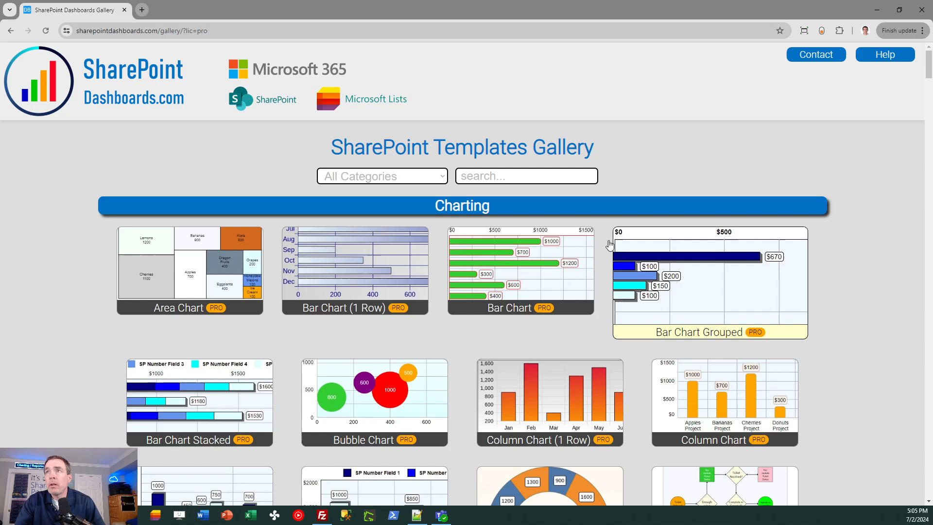
click(526, 176)
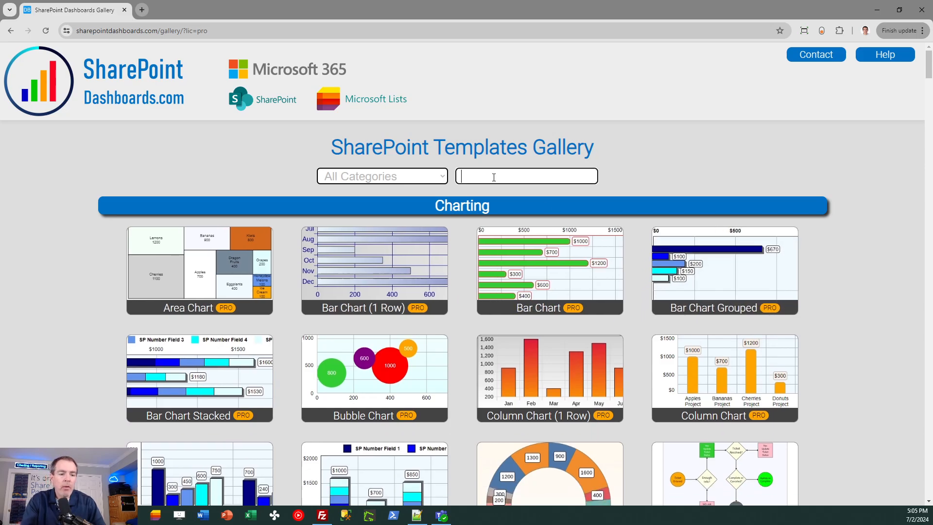
text(cale)
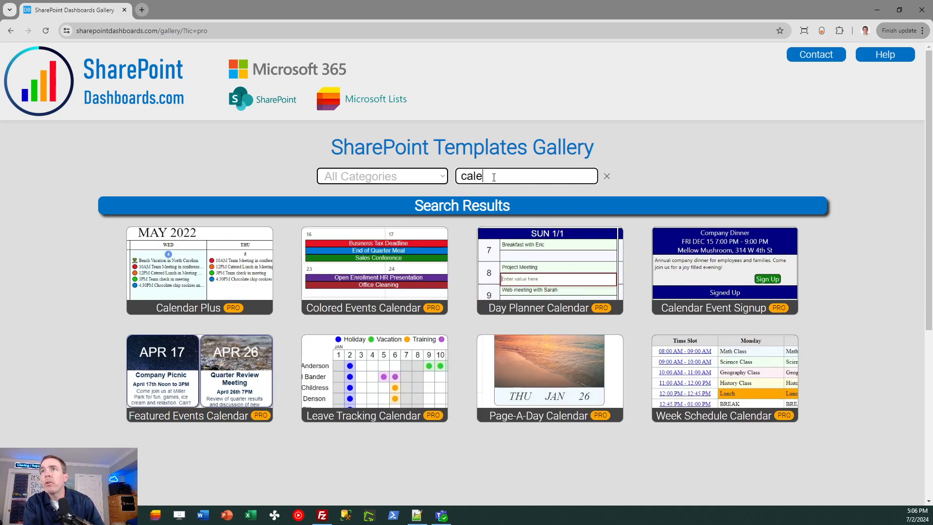